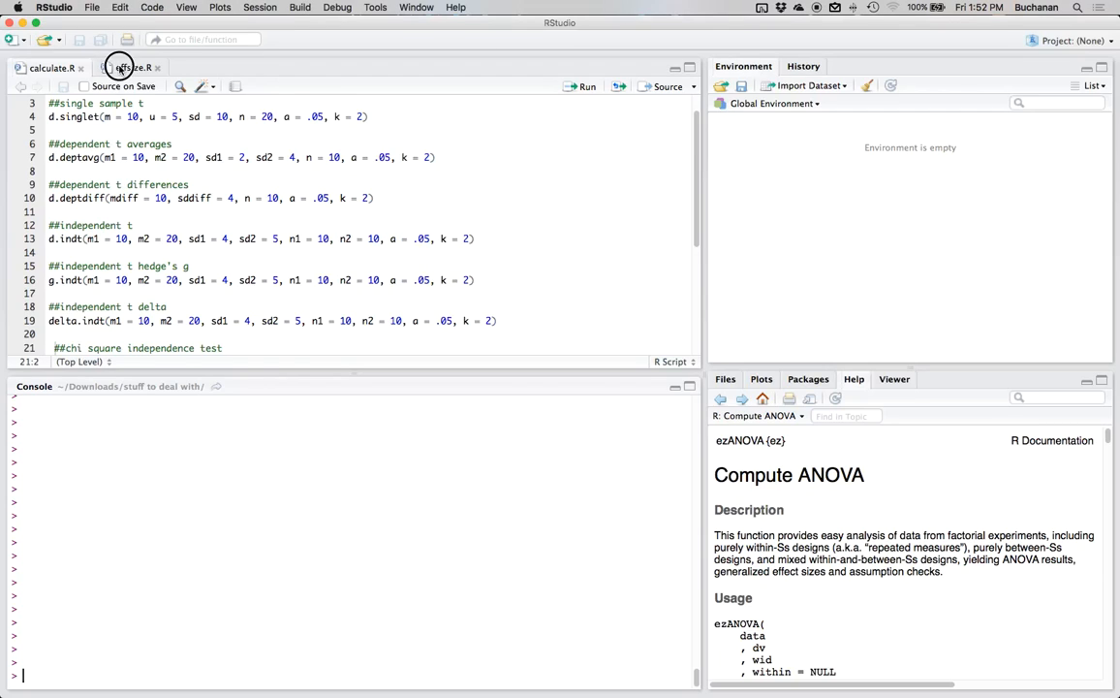
- Switch to the effsize.R script holding the effect-size functions
{"action": "left_click", "coordinate": [132, 66]}
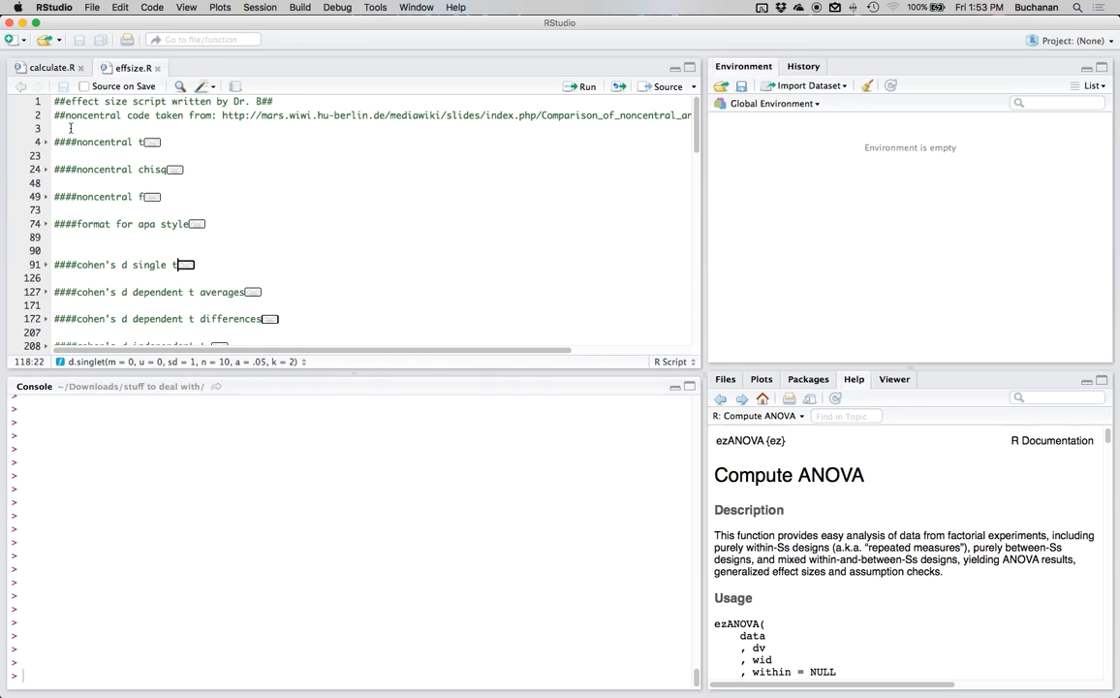
{"action": "mouse_move", "coordinate": [198, 175]}
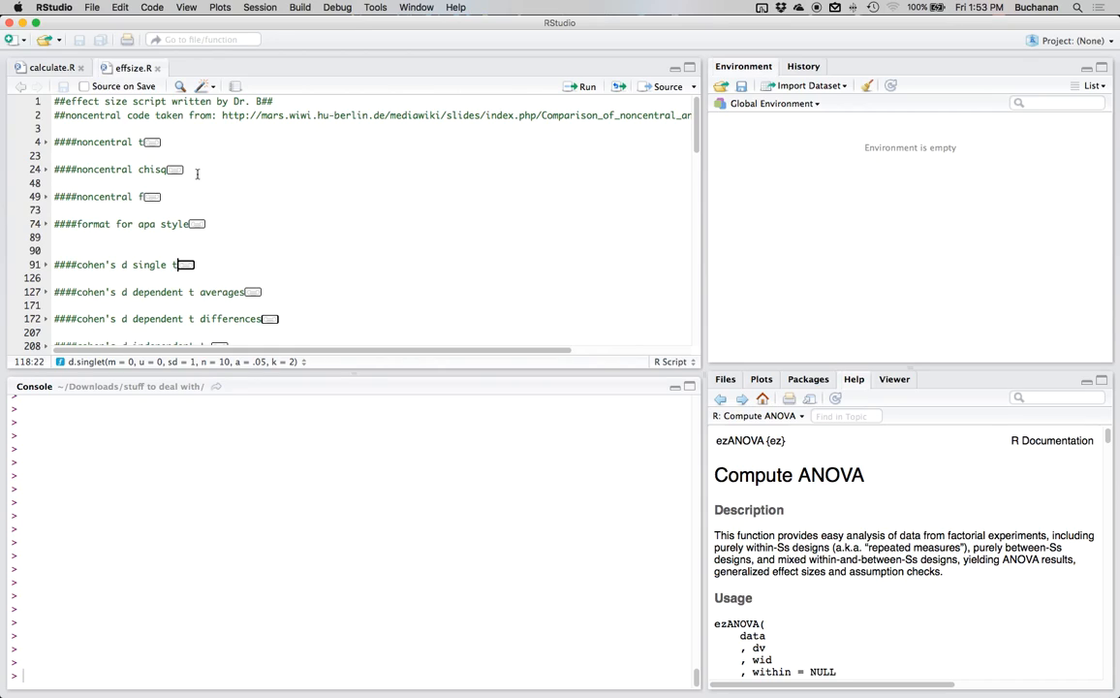
{"action": "mouse_move", "coordinate": [155, 190]}
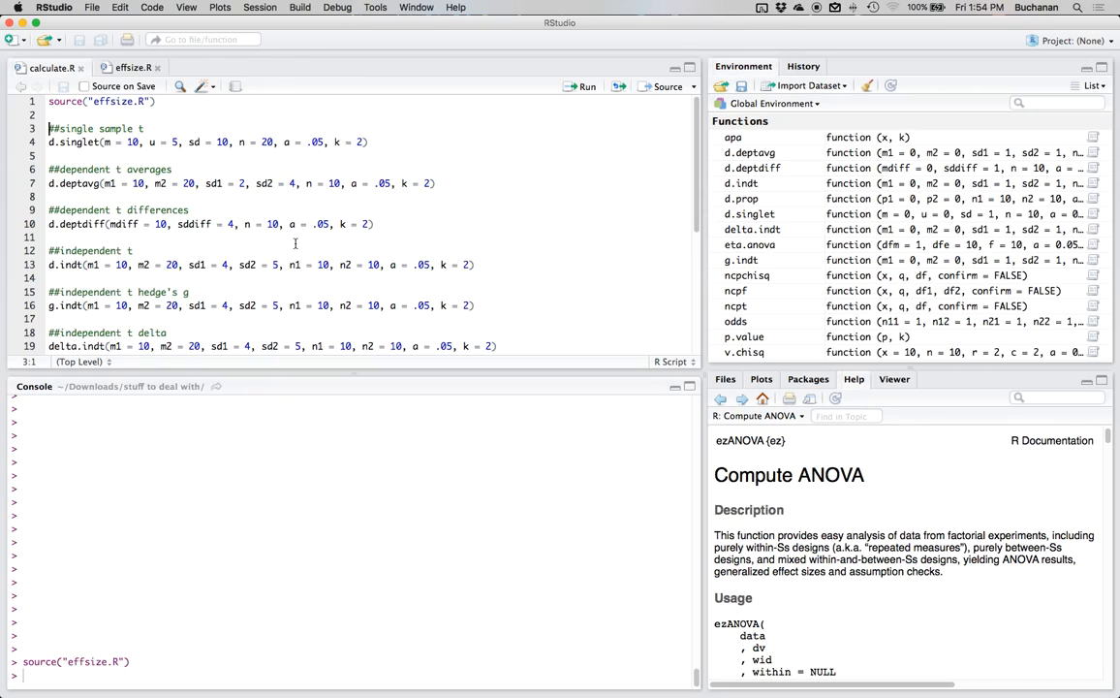
{"action": "mouse_move", "coordinate": [781, 192]}
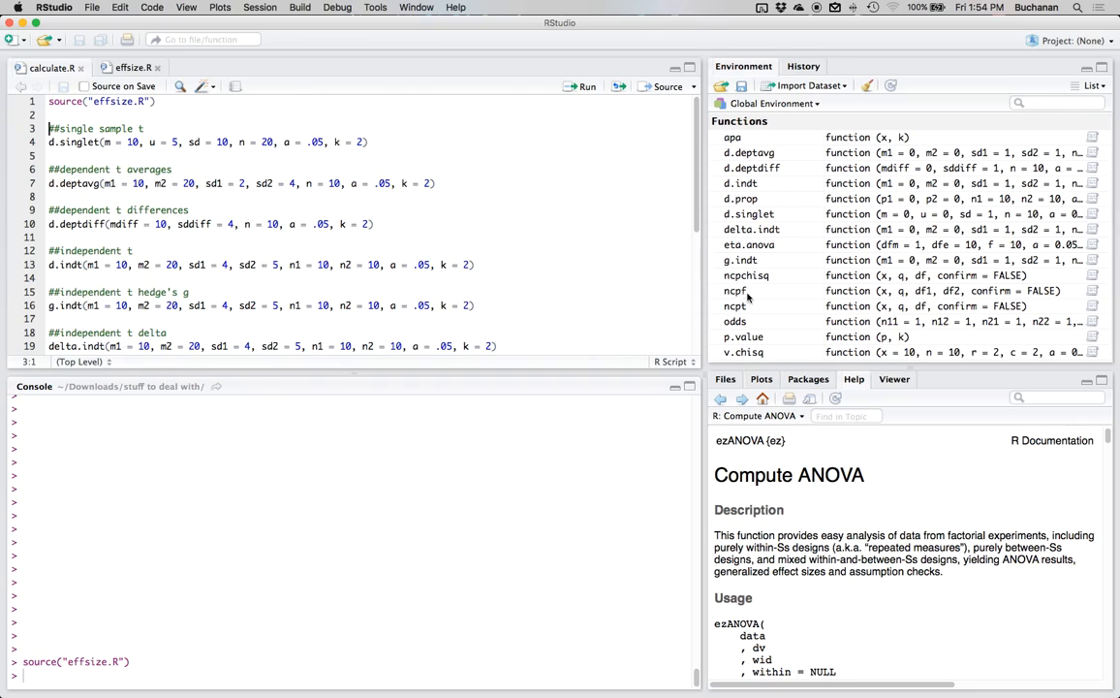
{"action": "mouse_move", "coordinate": [748, 306]}
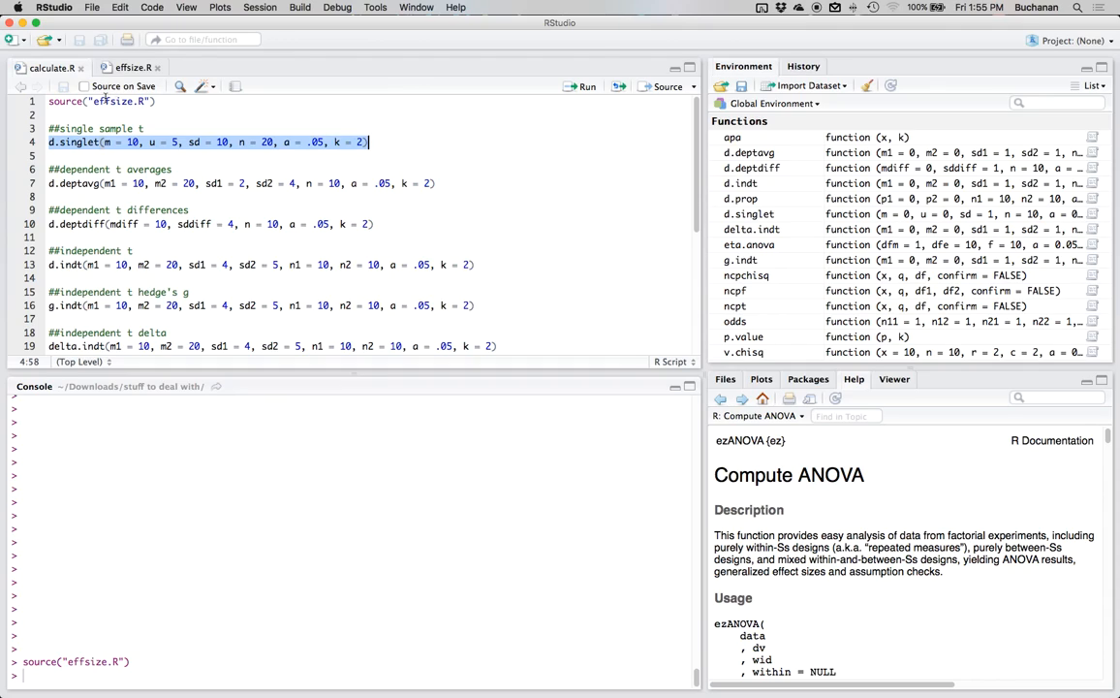
- Add comments defining m (sample mean), u, sd (sample standard deviation) and n under the single sample t heading
{"action": "left_click", "coordinate": [109, 142]}
{"action": "type", "text": "#"}
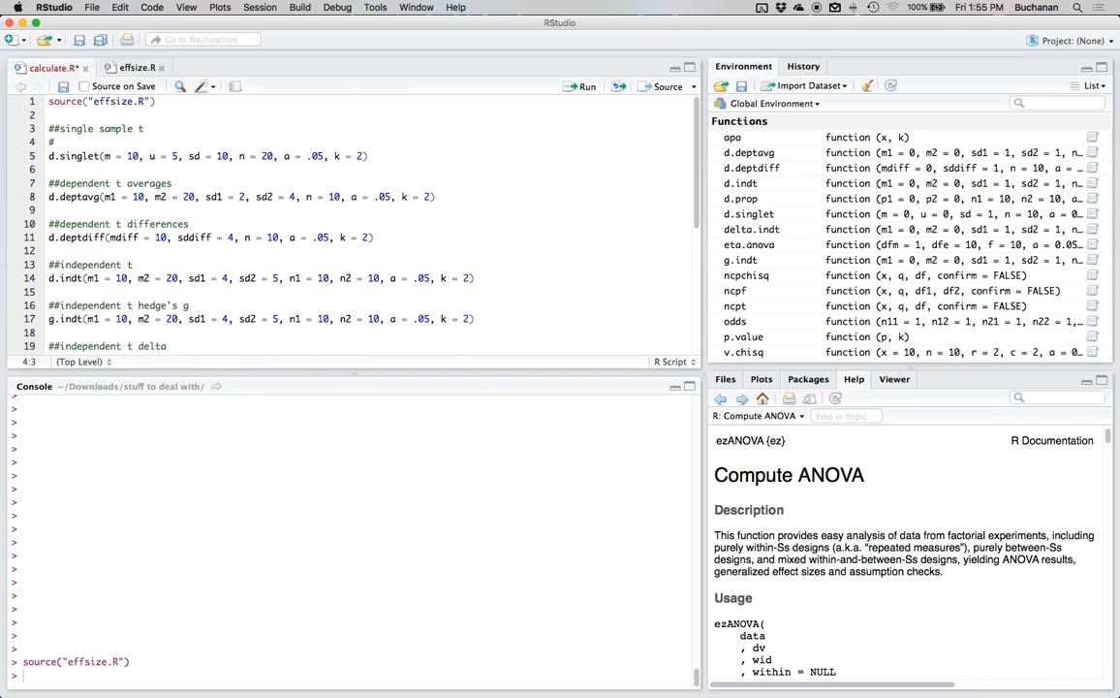
{"action": "type", "text": "m = smaple"}
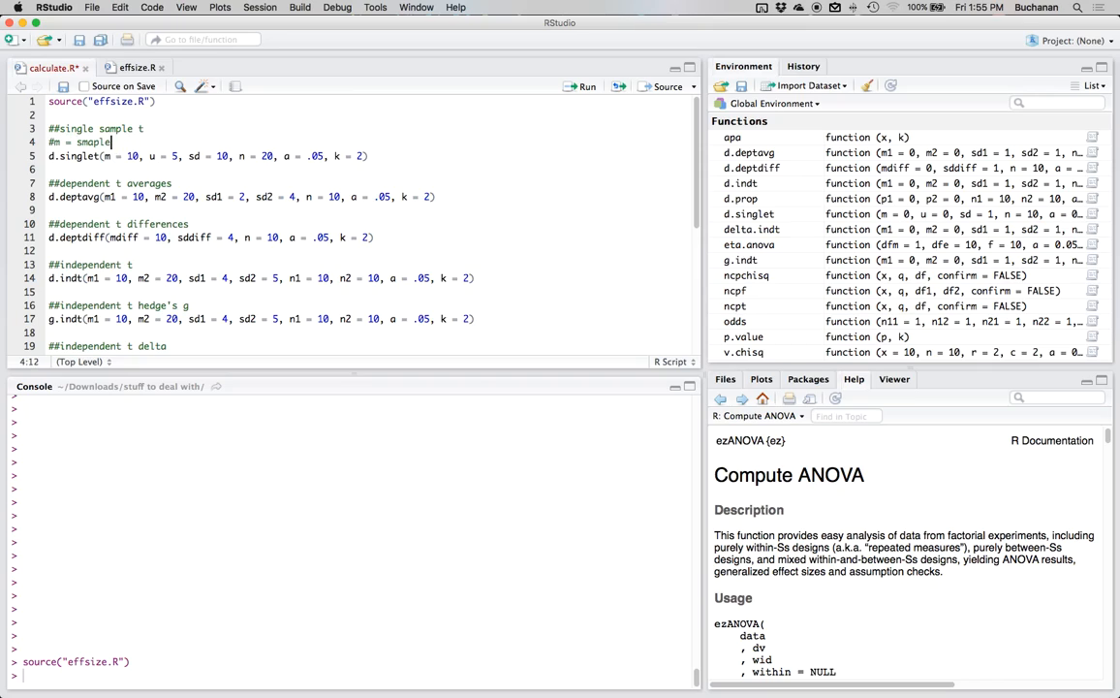
{"action": "type", "text": "ean"}
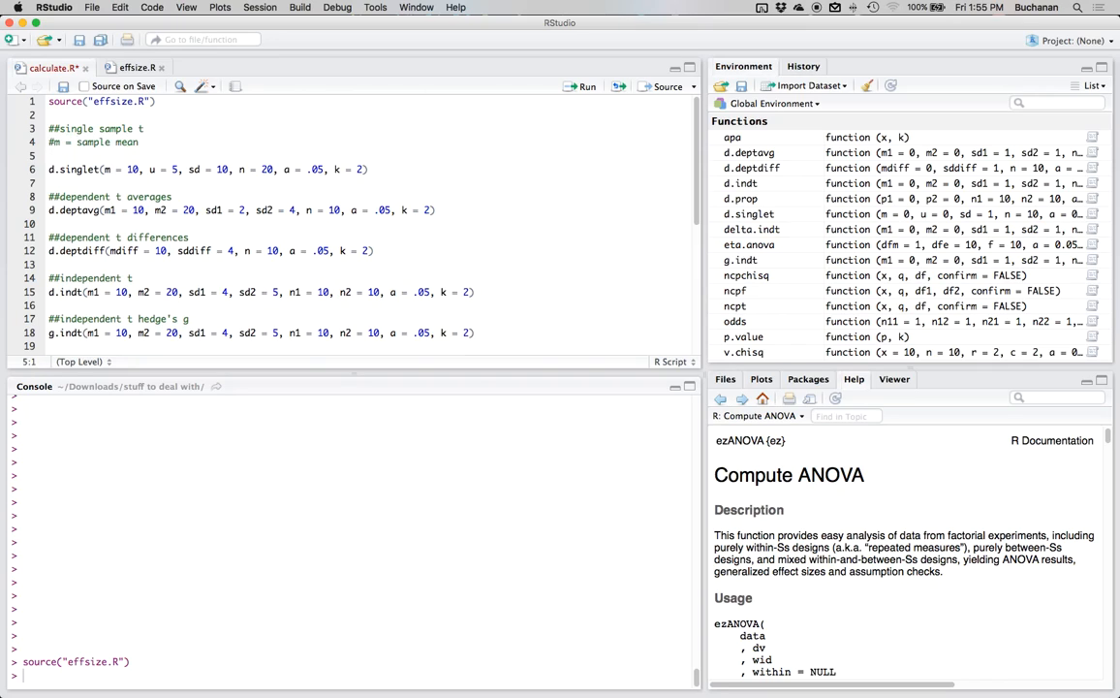
{"action": "type", "text": "#u = population mean"}
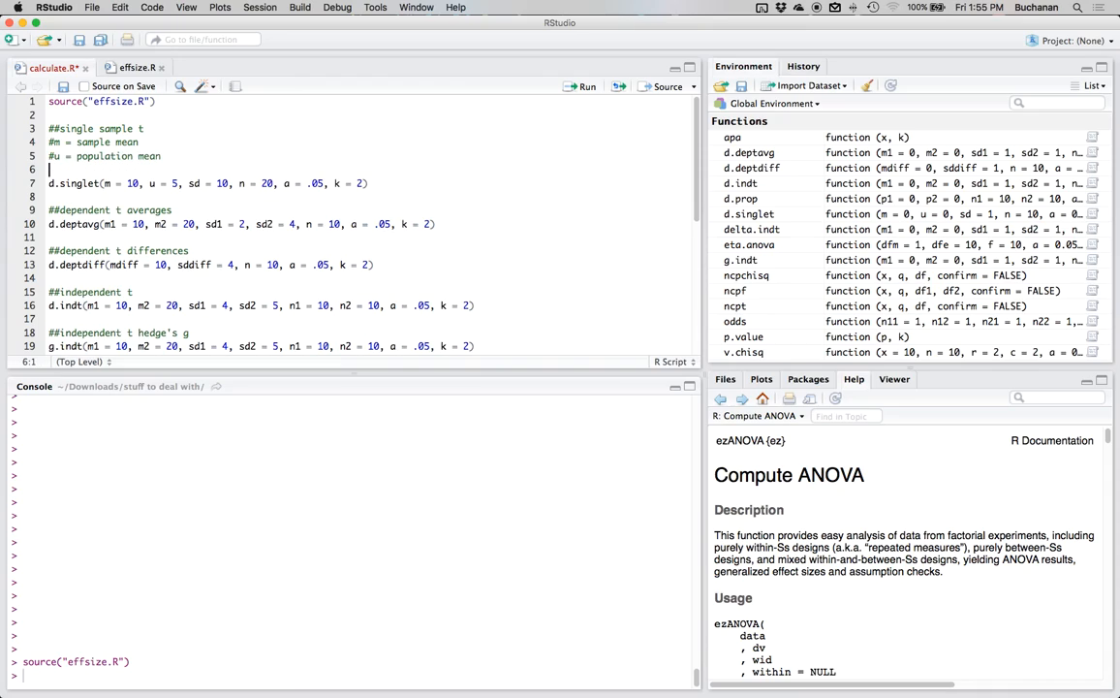
{"action": "type", "text": "#"}
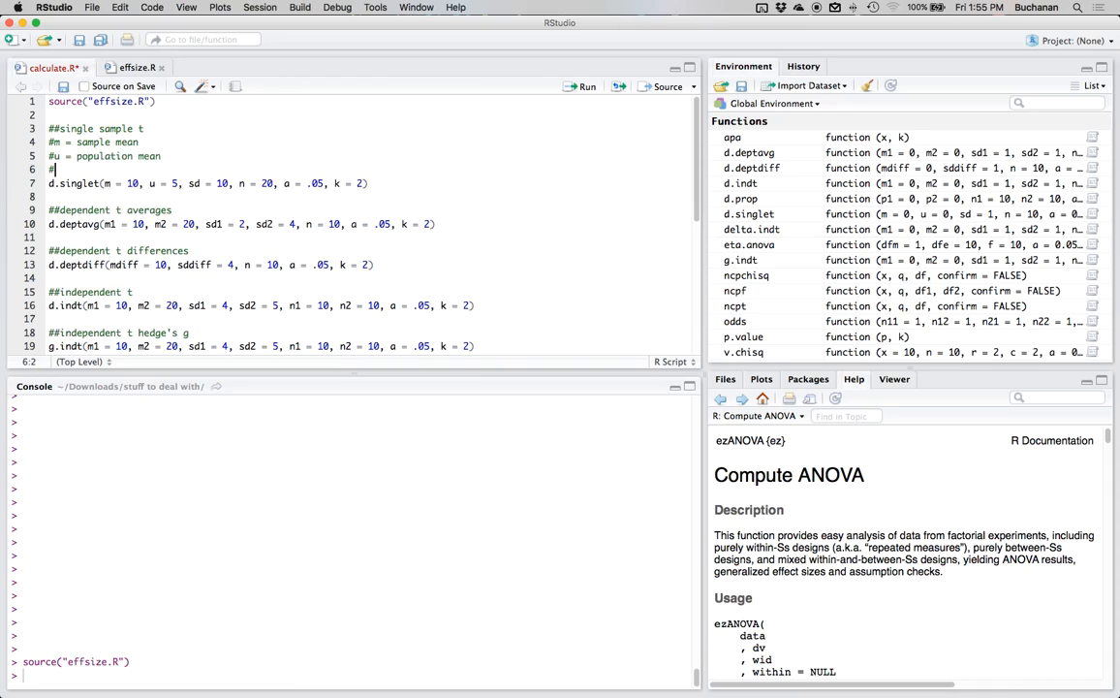
{"action": "type", "text": "sd = standard"}
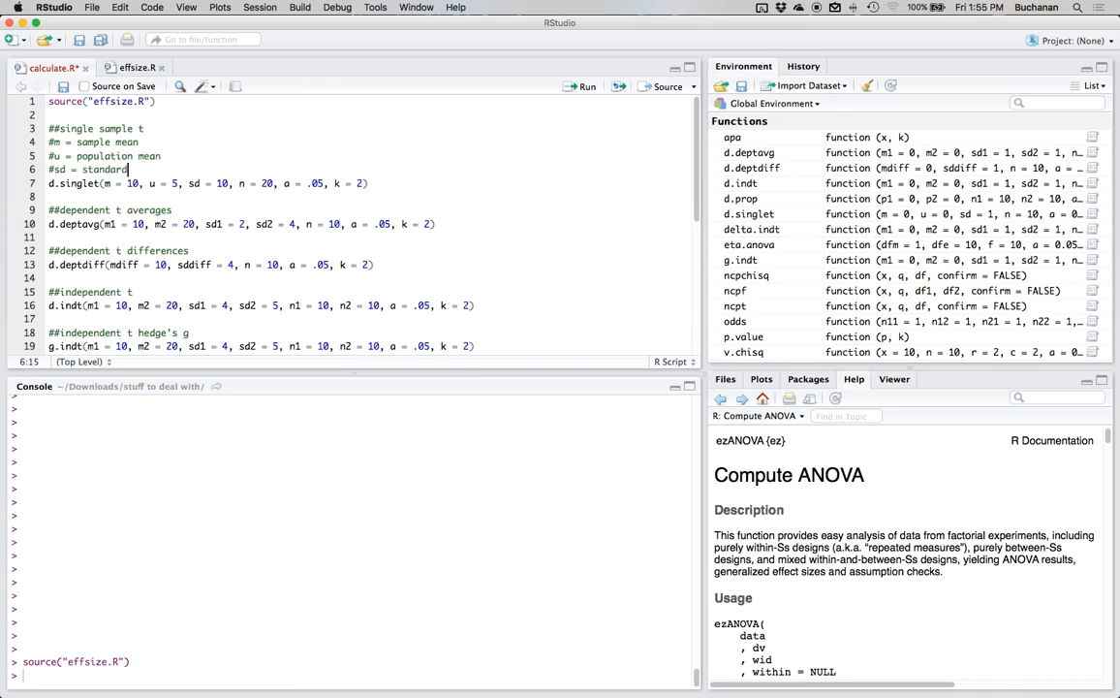
{"action": "type", "text": "deviation sample"}
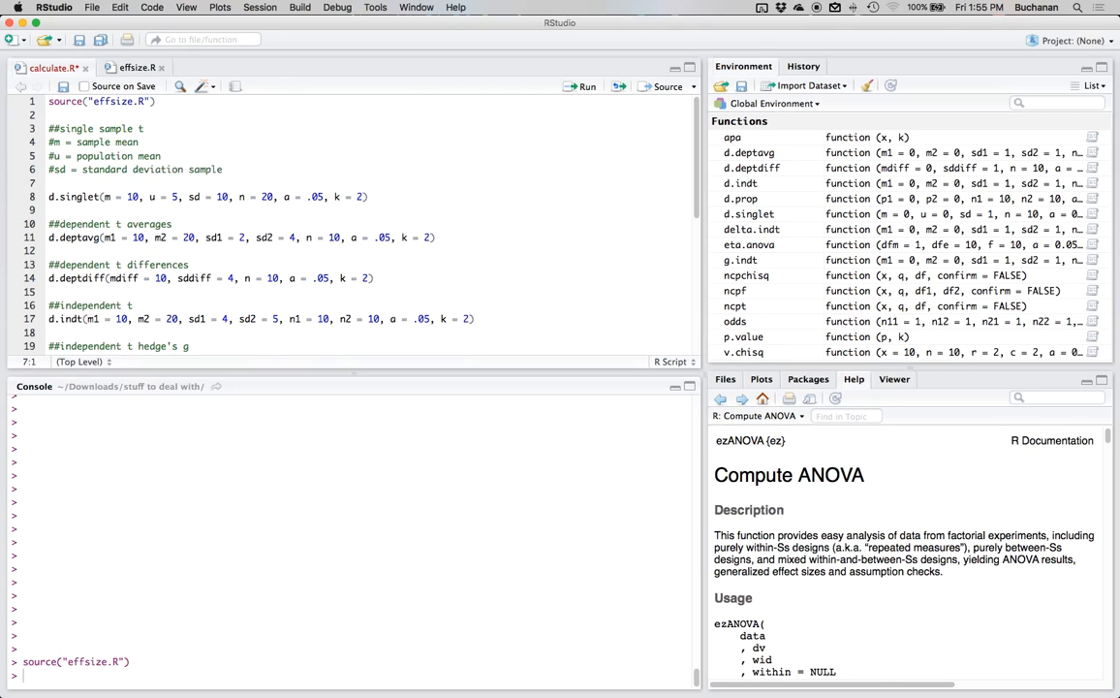
{"action": "type", "text": "n = sample size"}
{"action": "type", "text": "#a = alpha type 1 error rate,"}
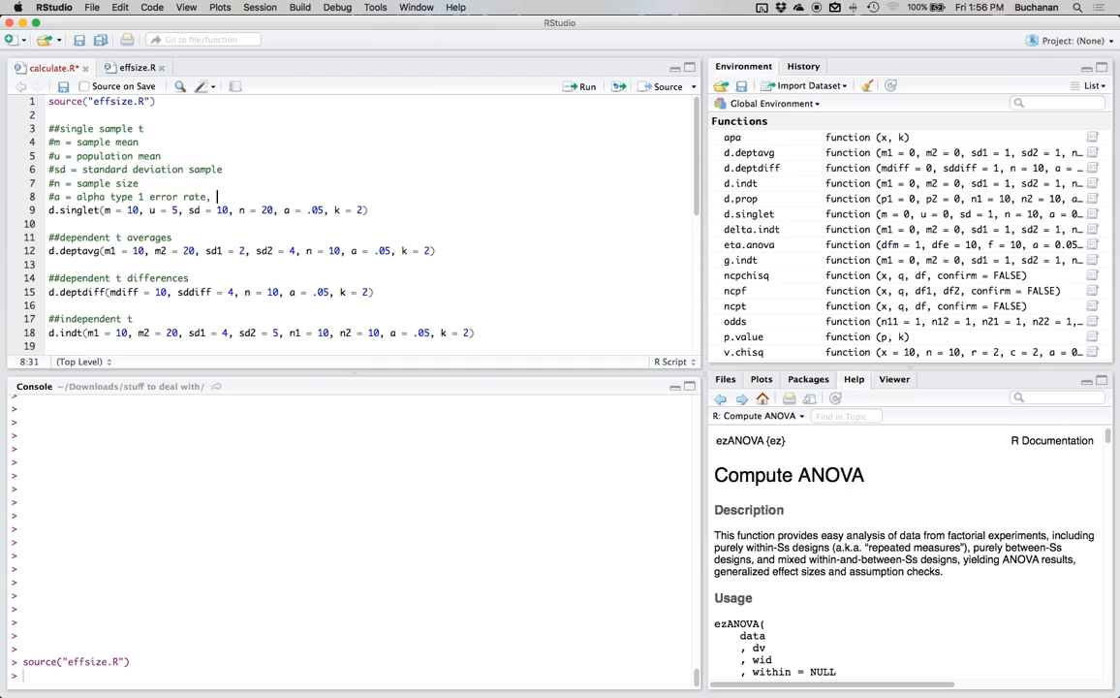
- Add comments for a (p < .05 example) and k (number of decimals)
{"action": "type", "text": "p < .05"}
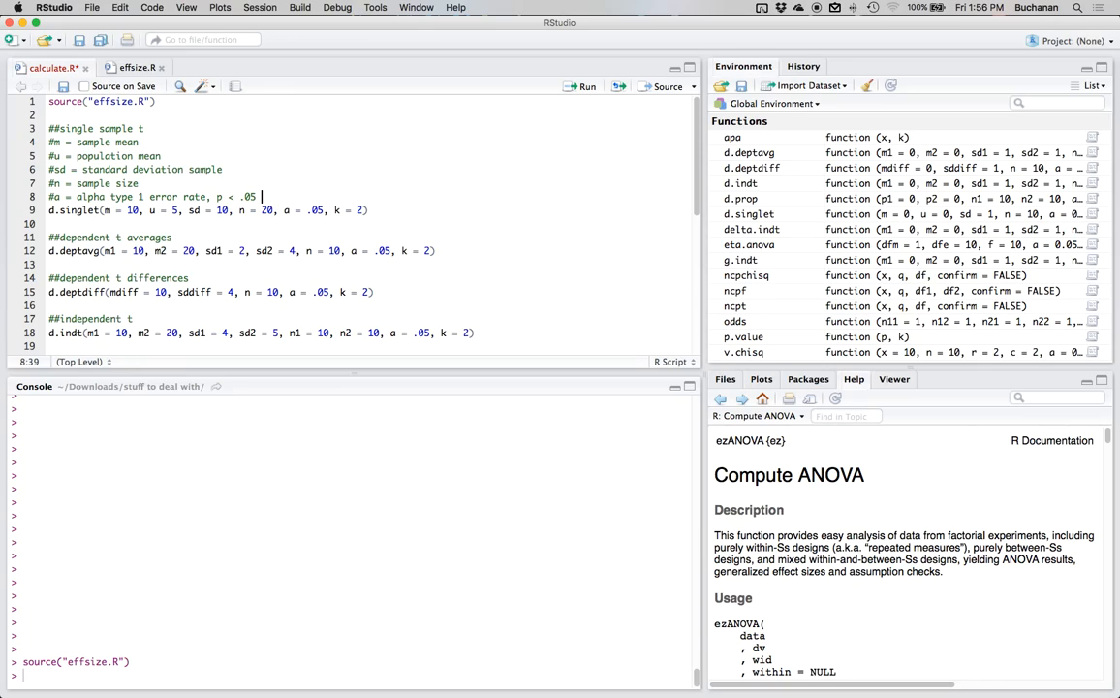
{"action": "type", "text": "example"}
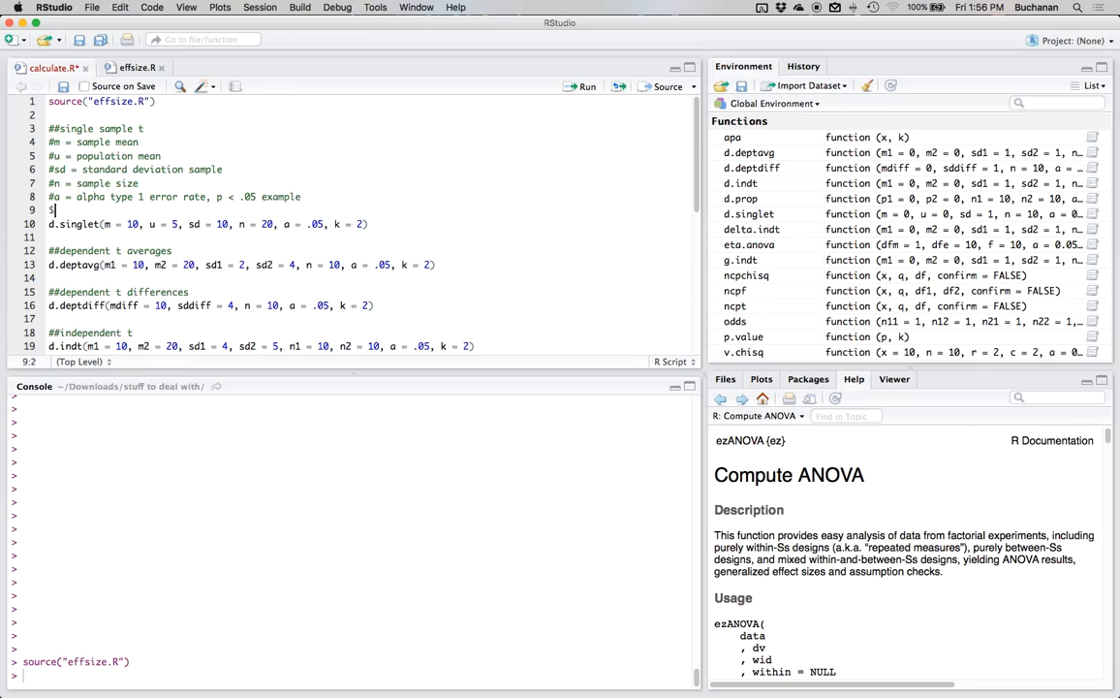
{"action": "type", "text": "#k ="}
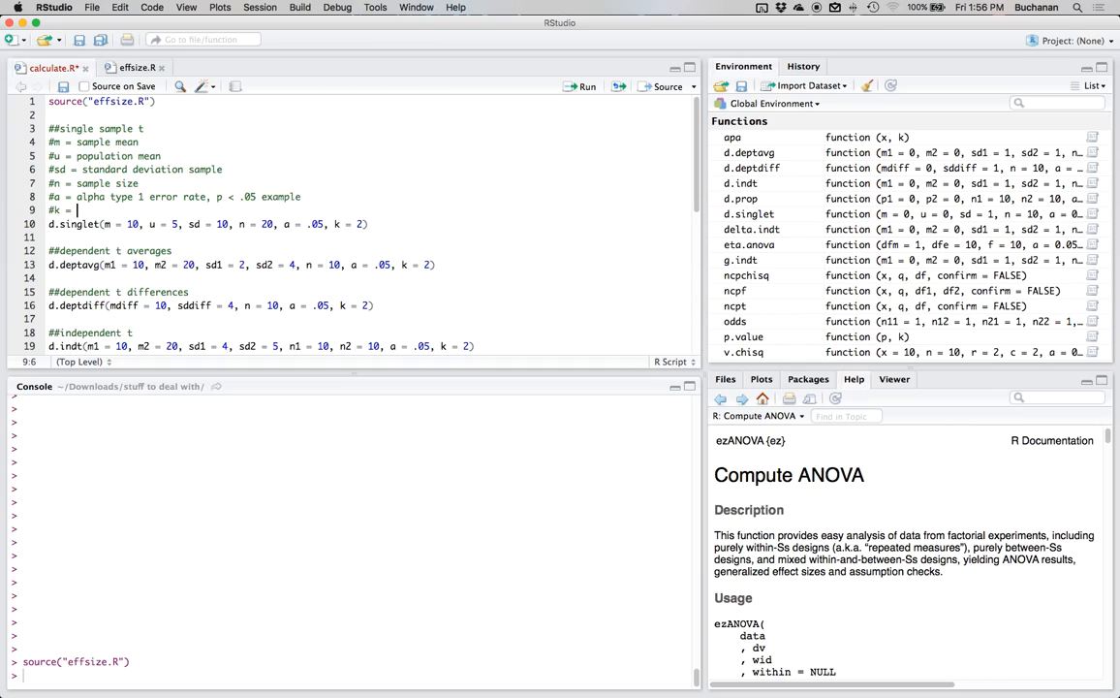
{"action": "type", "text": "number of decimals"}
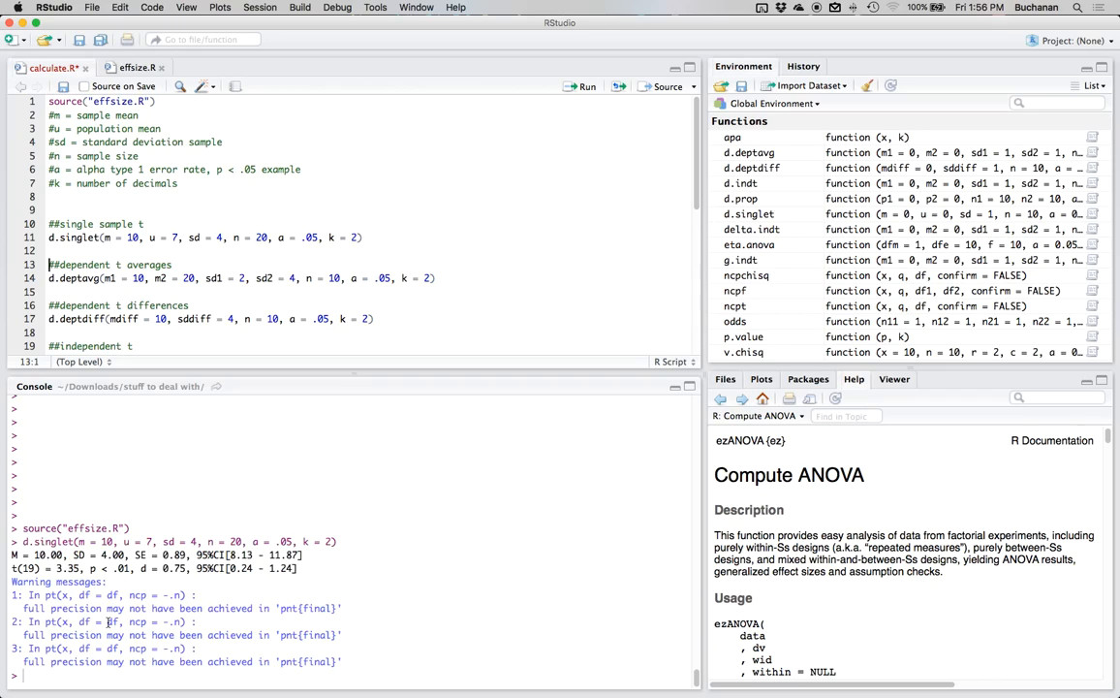
- Highlight the printed confidence interval from the rerun d.singlet output
{"action": "left_click_drag", "start_coordinate": [18, 555], "coordinate": [120, 554]}
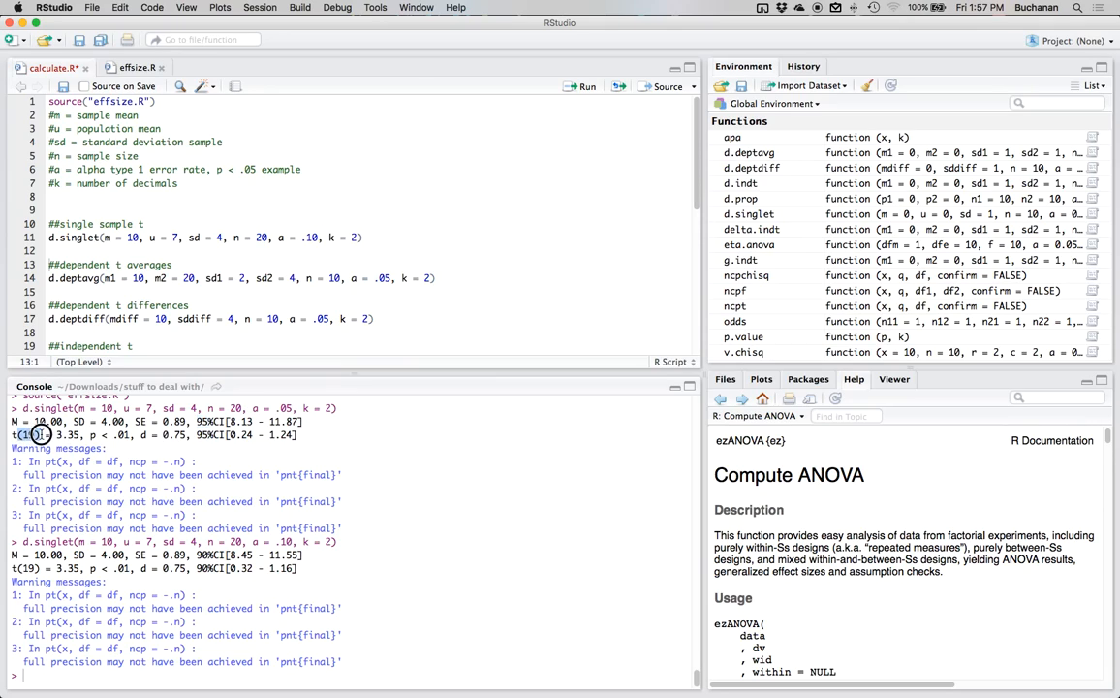
- Highlight the d = 0.75 result, then edit d.singlet to u = 12 and rerun it
{"action": "left_click_drag", "start_coordinate": [20, 435], "coordinate": [82, 435]}
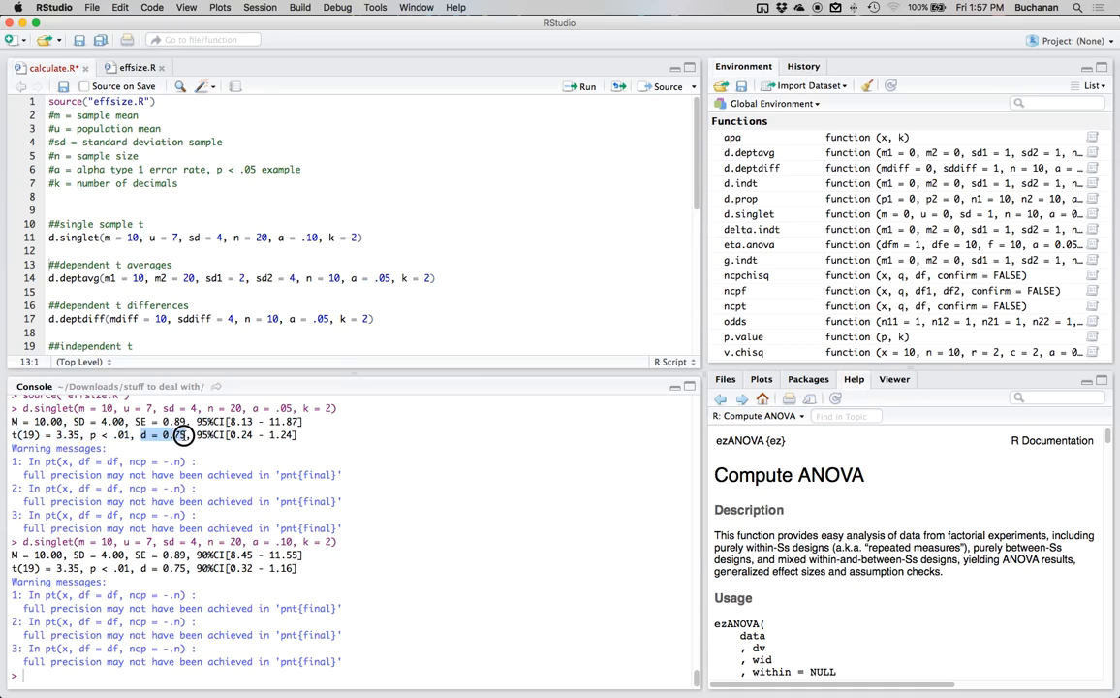
{"action": "left_click_drag", "start_coordinate": [182, 434], "coordinate": [259, 434]}
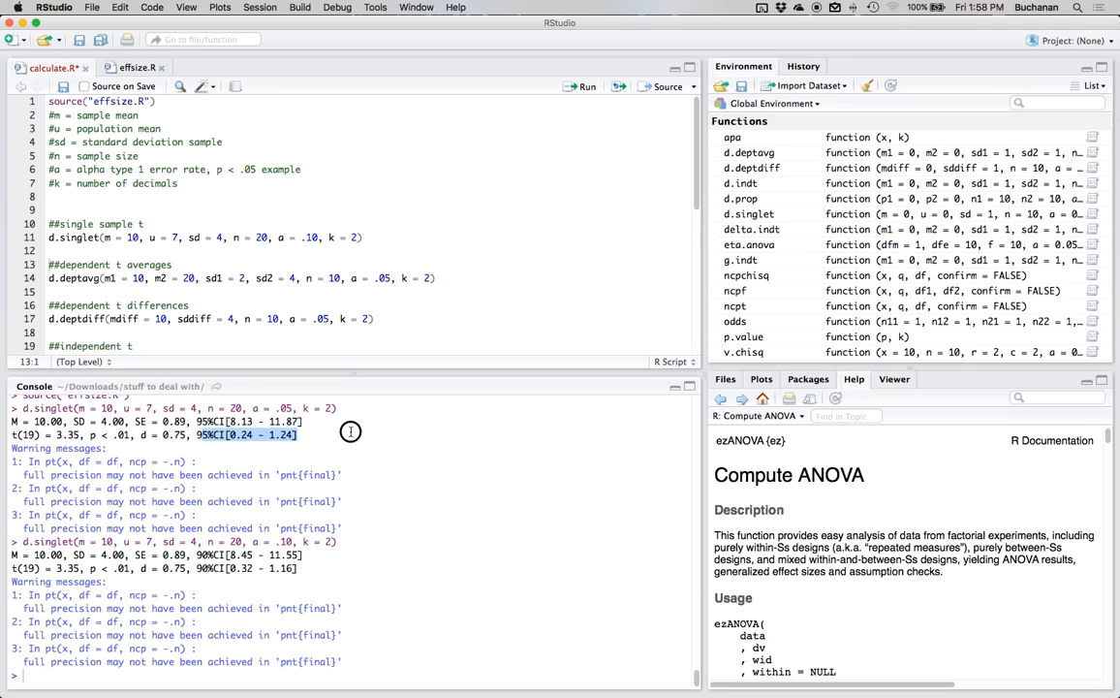
{"action": "mouse_move", "coordinate": [167, 464]}
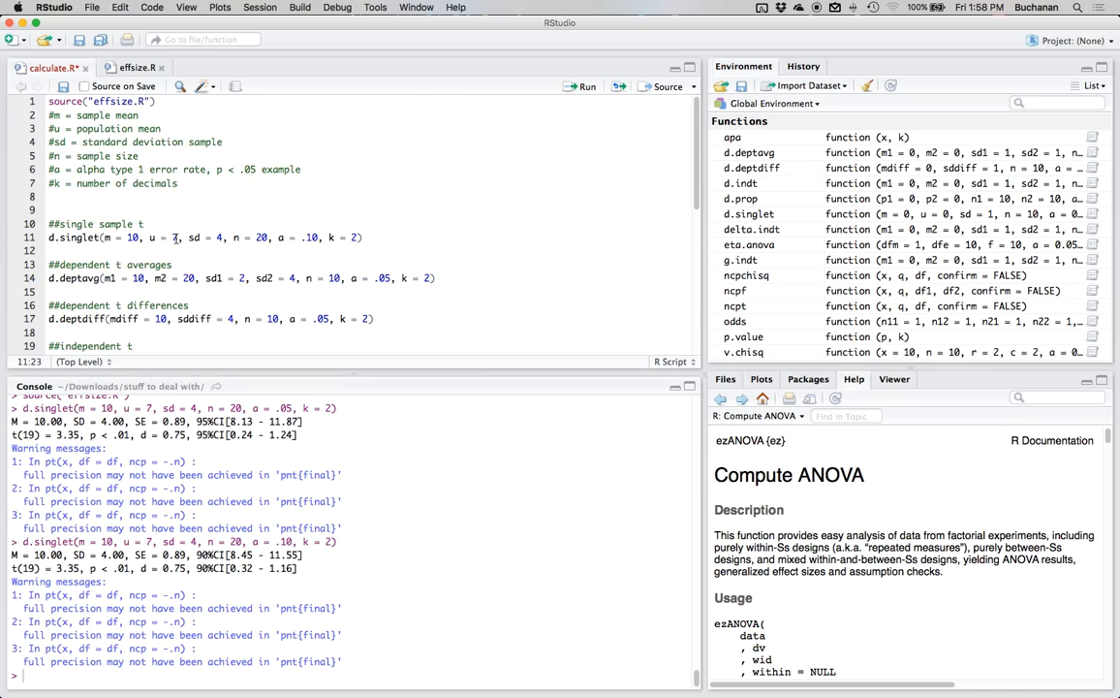
{"action": "type", "text": "12"}
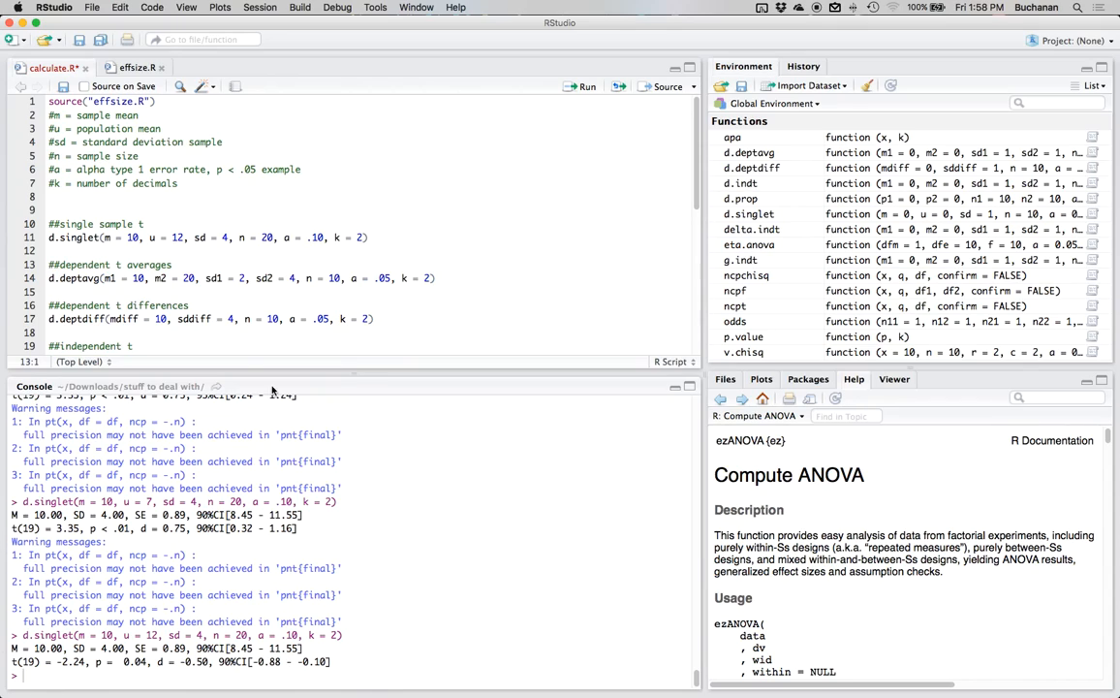
{"action": "left_click", "coordinate": [357, 237]}
{"action": "type", "text": "3"}
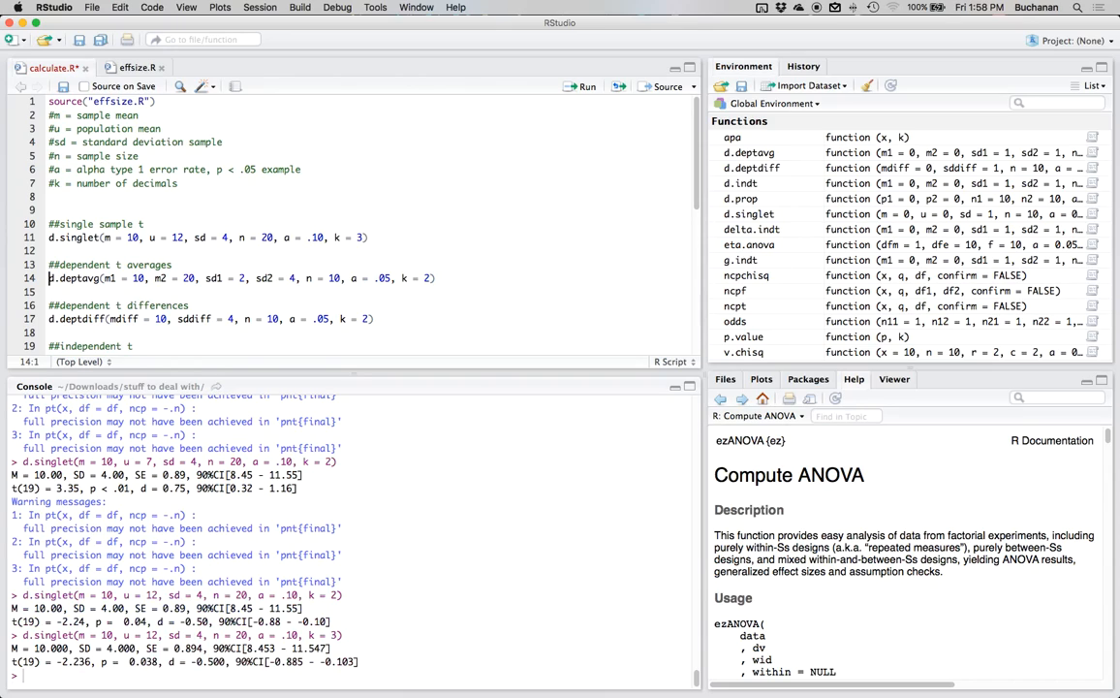
- Run the d.deptavg example, printing means 10 and 20 and d = -3.33 with its CI
{"action": "double_click", "coordinate": [147, 264]}
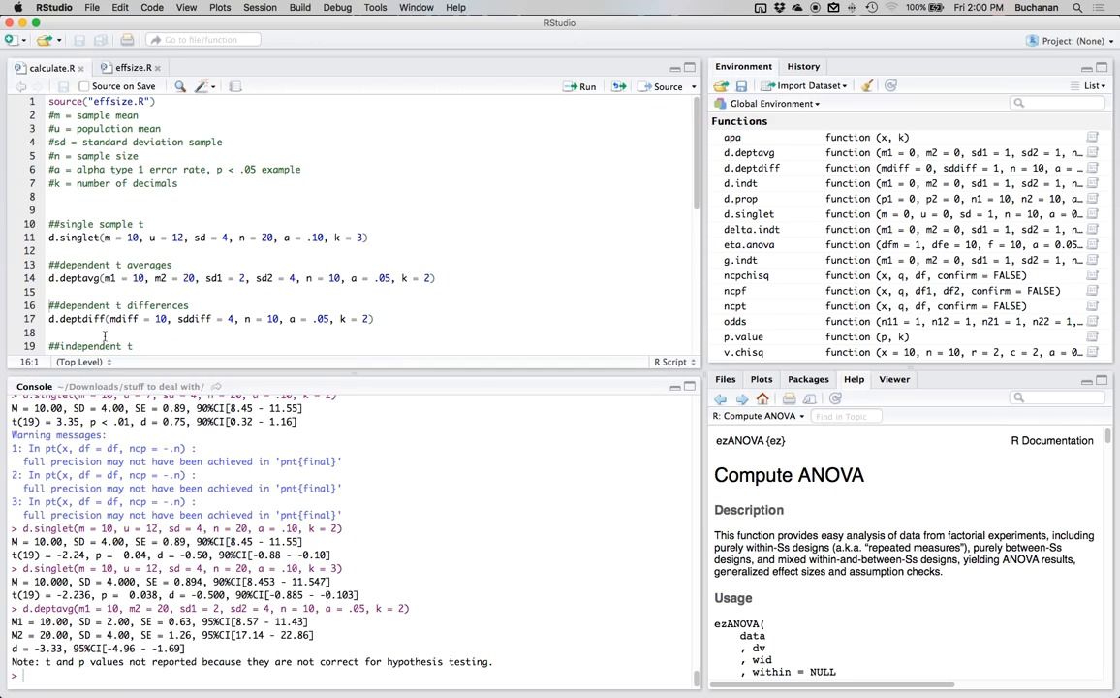
{"action": "left_click", "coordinate": [93, 307]}
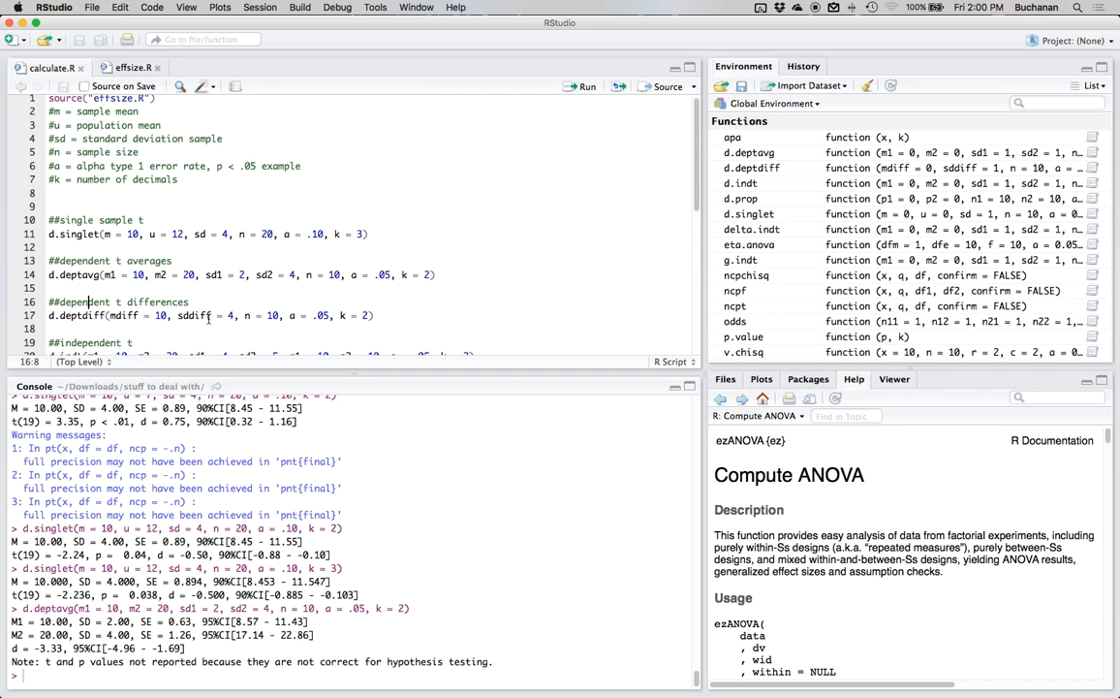
{"action": "mouse_move", "coordinate": [338, 314]}
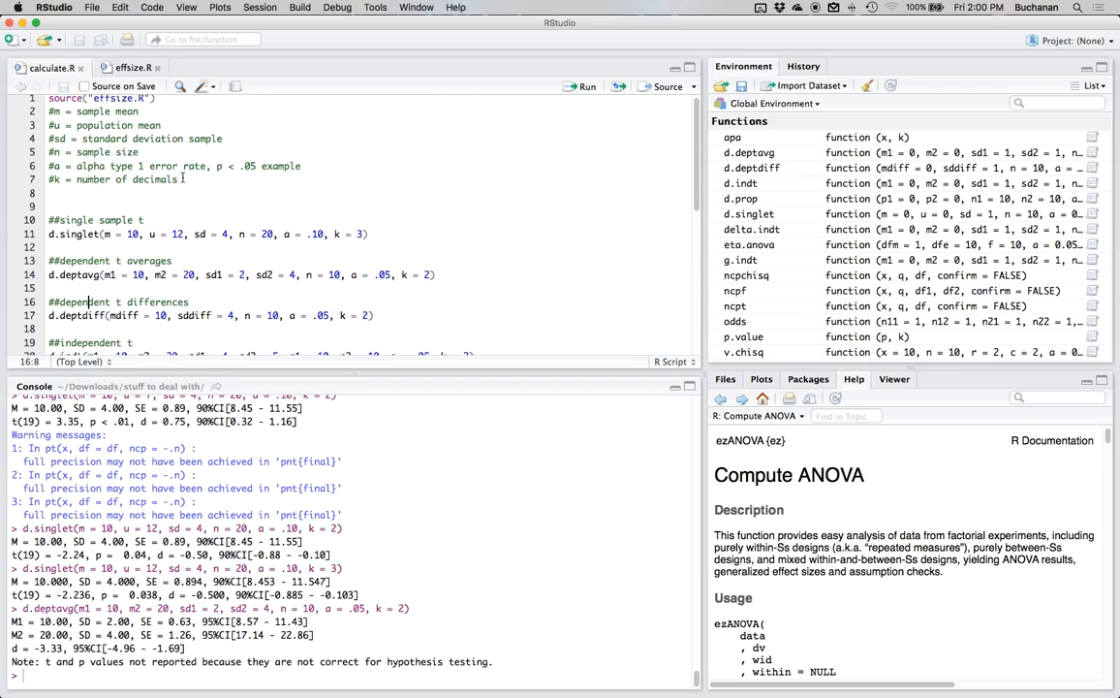
- Document mdiff and sddiff in the header comments and run the d.deptdiff example
{"action": "type", "text": "#mdiff = mean difference score"}
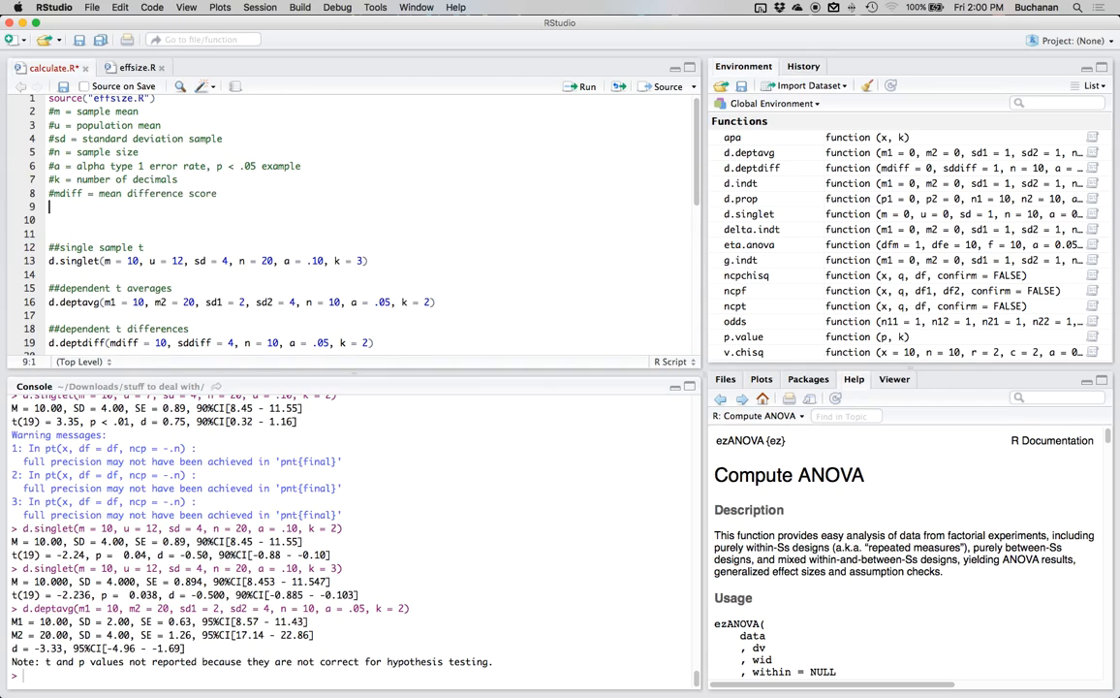
{"action": "type", "text": "#sddiff = standard deviation of the differences scores"}
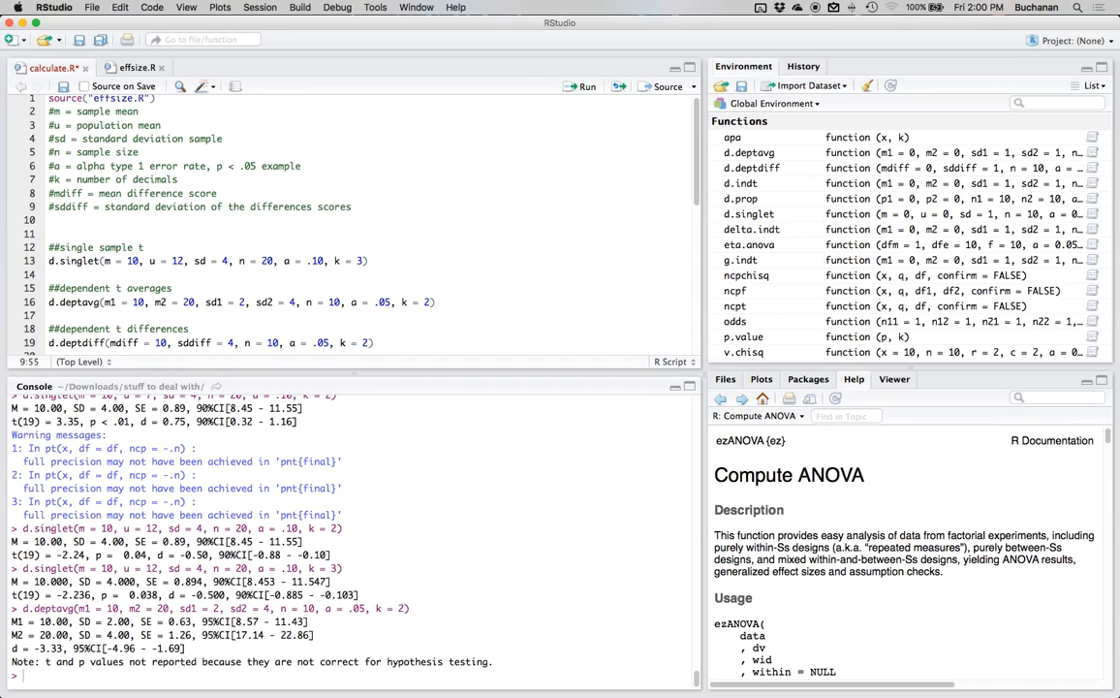
{"action": "left_click", "coordinate": [143, 248]}
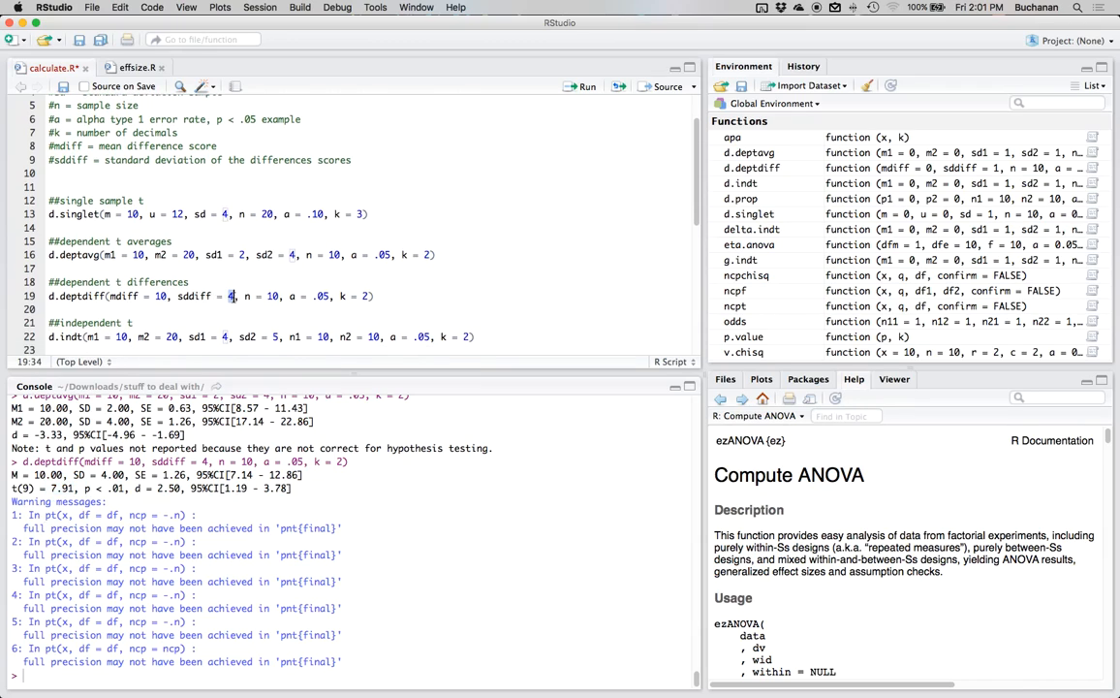
- Change sddiff to 10, rerun d.deptdiff and highlight the new SE = 3.16
{"action": "type", "text": "10"}
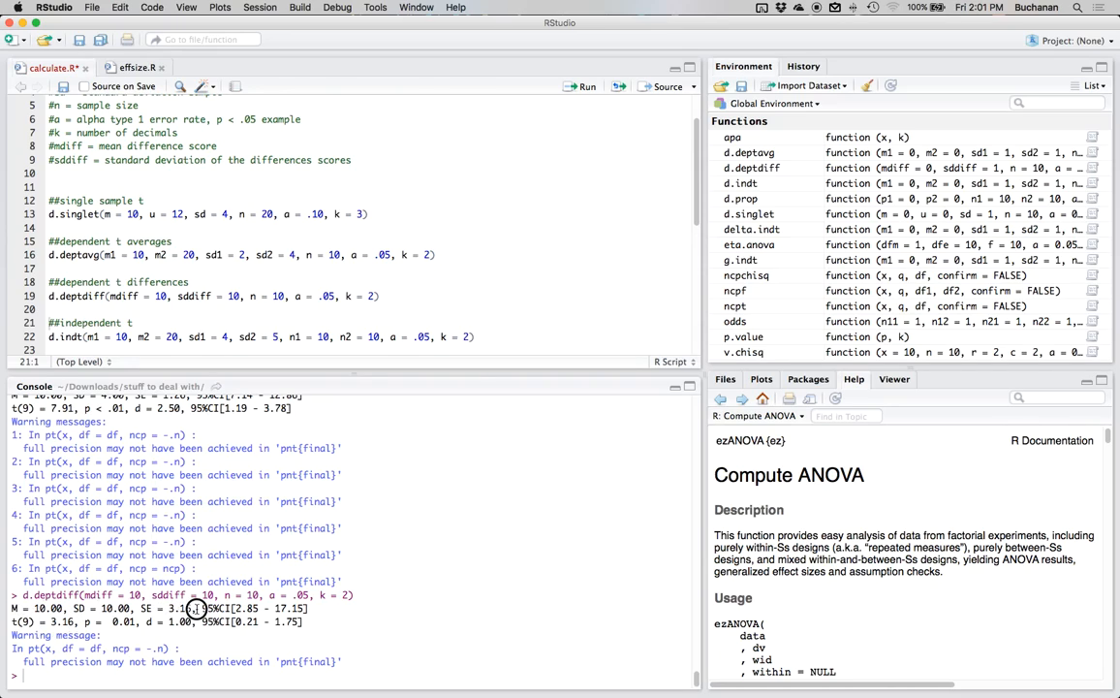
{"action": "left_click_drag", "start_coordinate": [204, 608], "coordinate": [308, 609]}
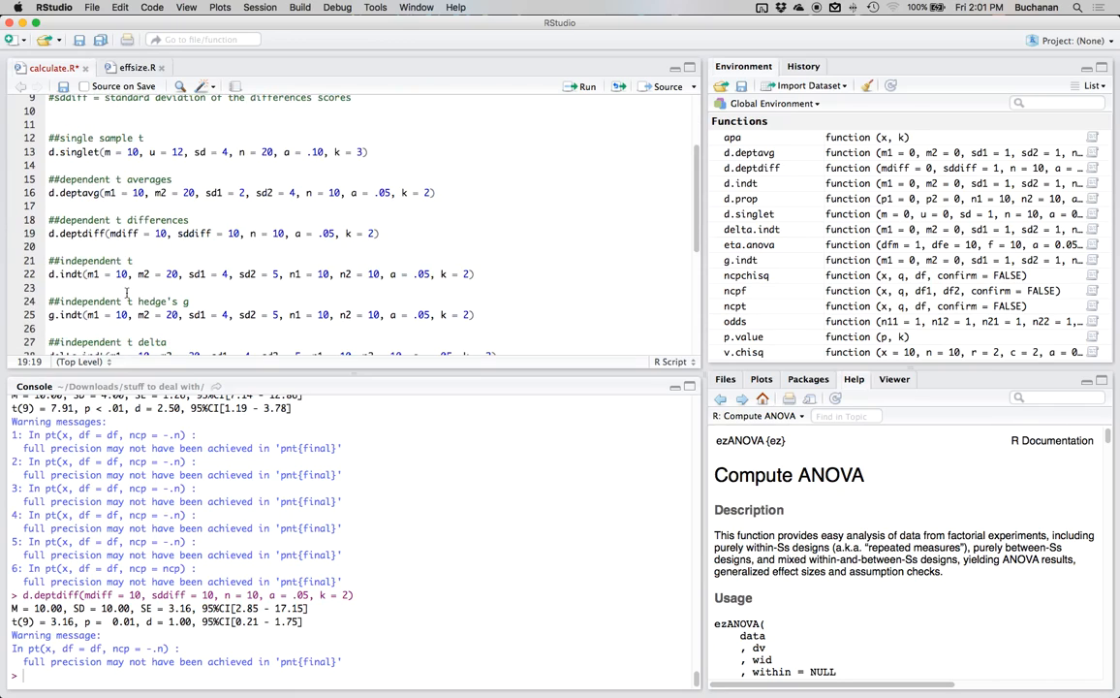
- Run the d.indt and delta.indt examples, giving d = -2.21 and d = -2.50
{"action": "scroll", "scroll_direction": "down", "scroll_amount": 3}
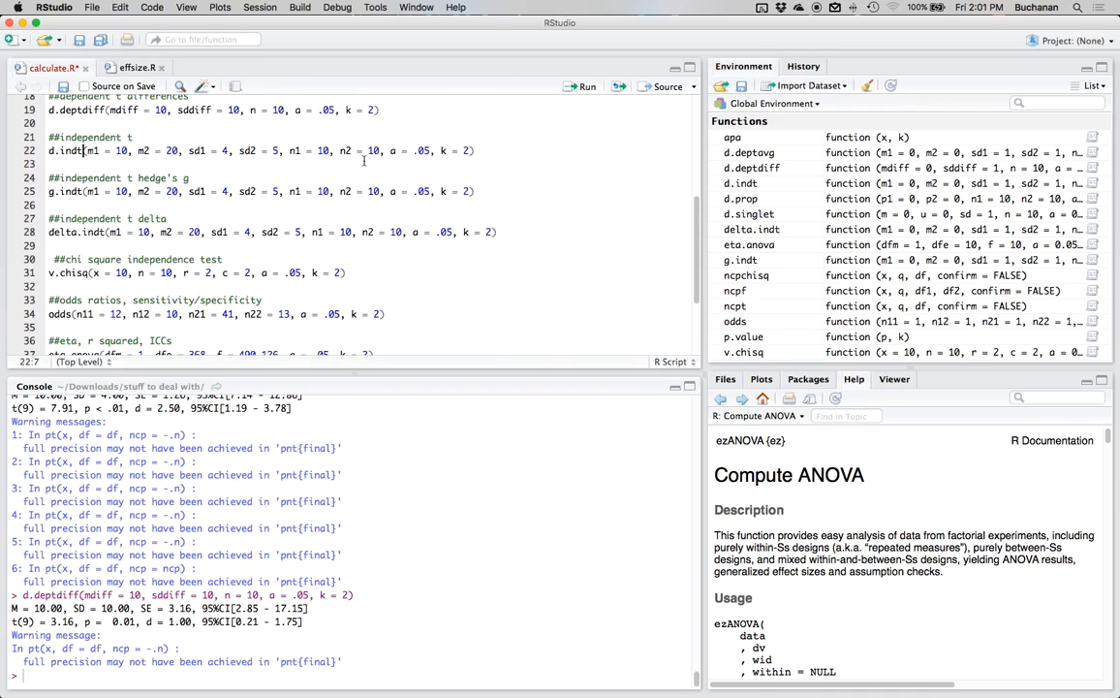
{"action": "mouse_move", "coordinate": [304, 179]}
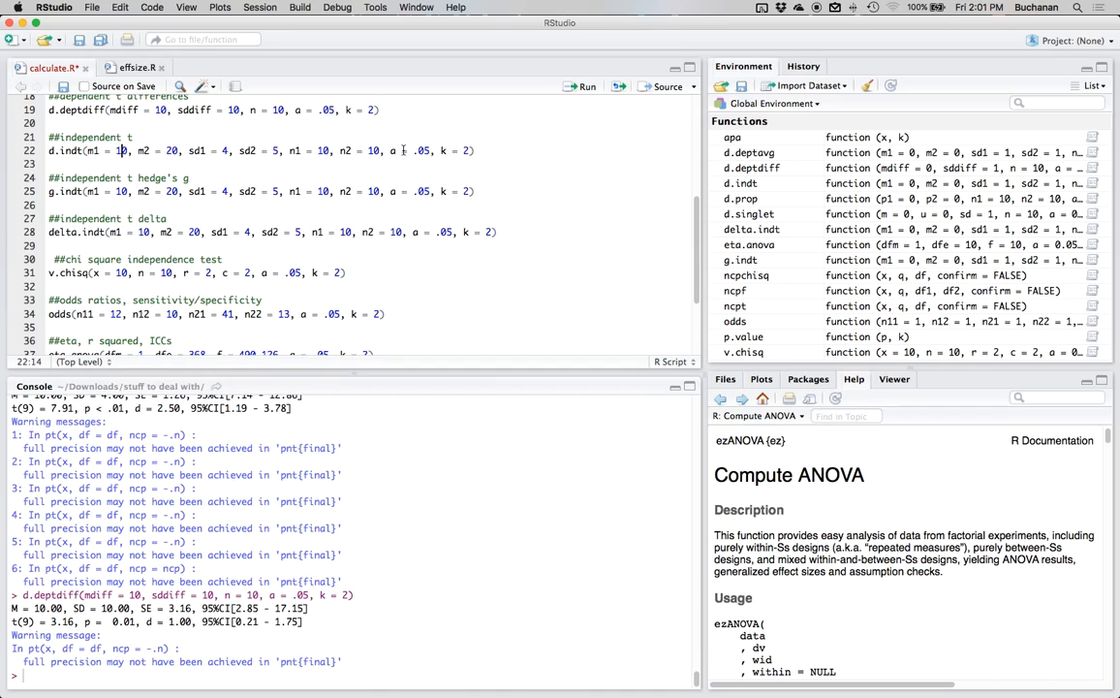
{"action": "double_click", "coordinate": [95, 151]}
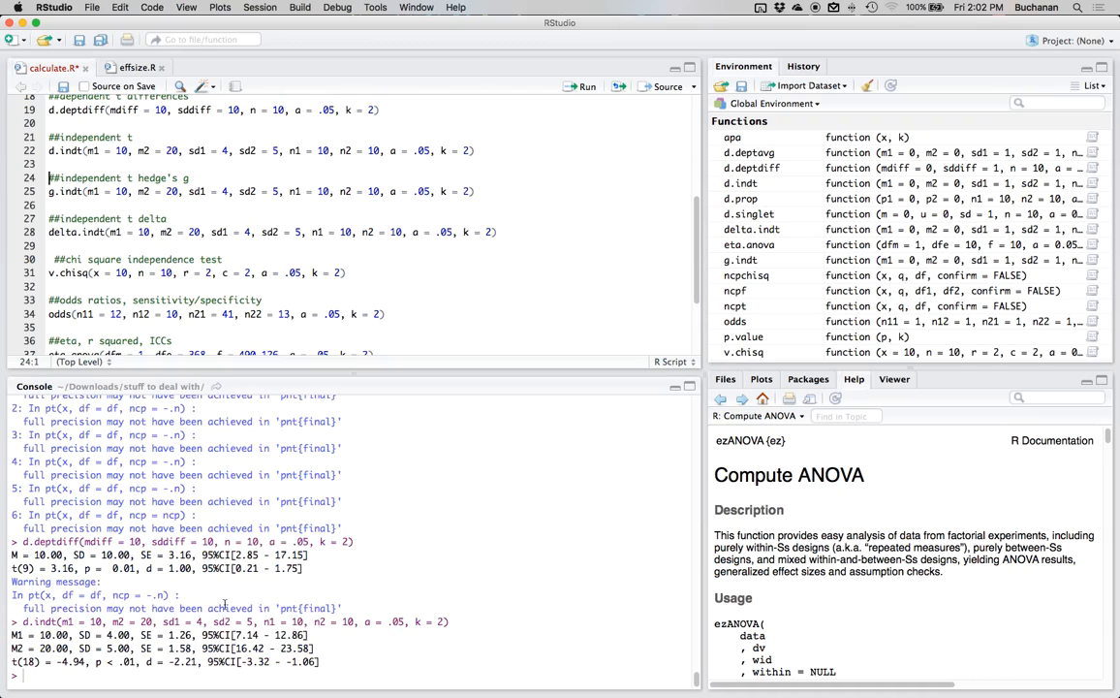
{"action": "mouse_move", "coordinate": [269, 621]}
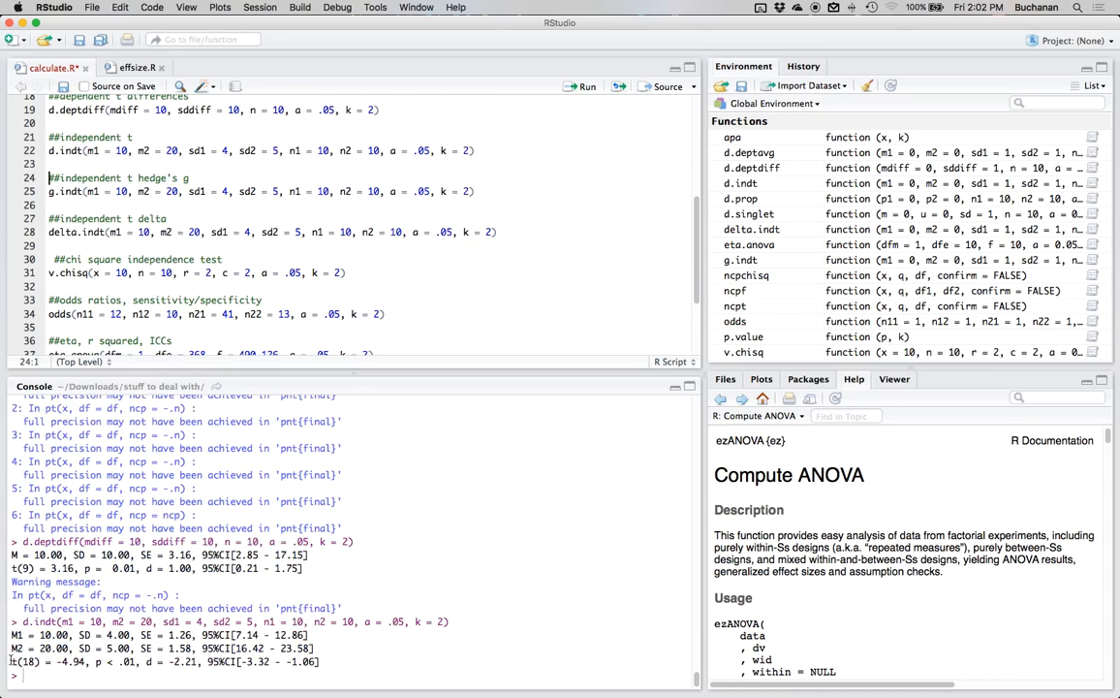
{"action": "left_click_drag", "start_coordinate": [8, 661], "coordinate": [139, 661]}
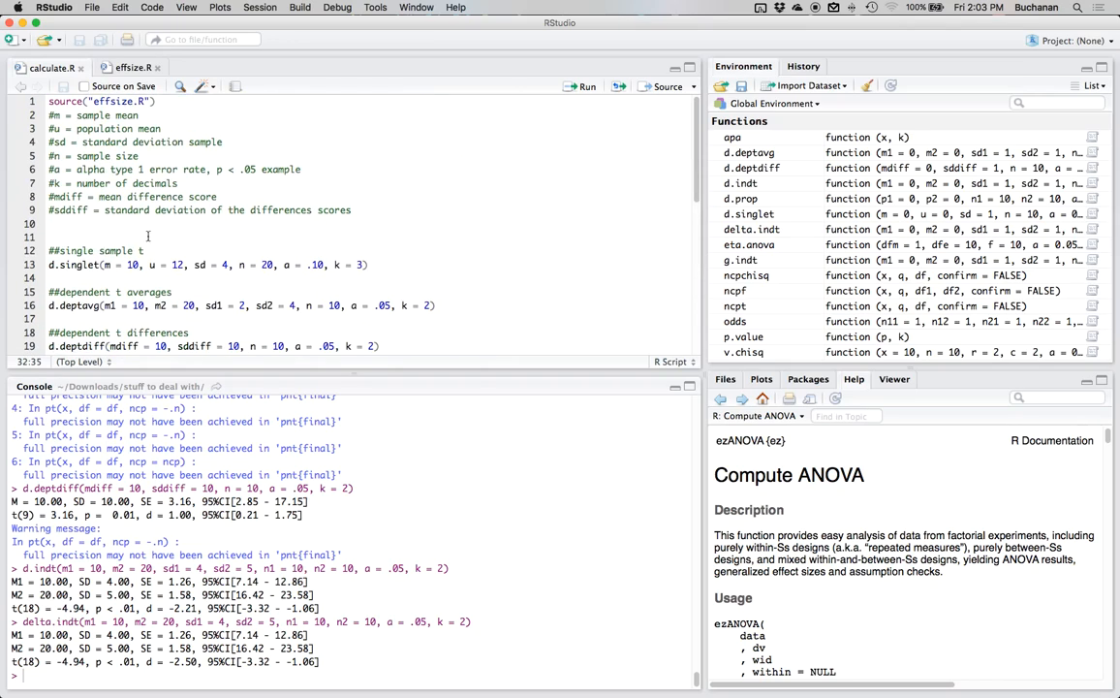
- Document chi-square arguments x, r (rows) and c (columns) in comments and scroll to the v.chisq line
{"action": "type", "text": "#x = chi-square value"}
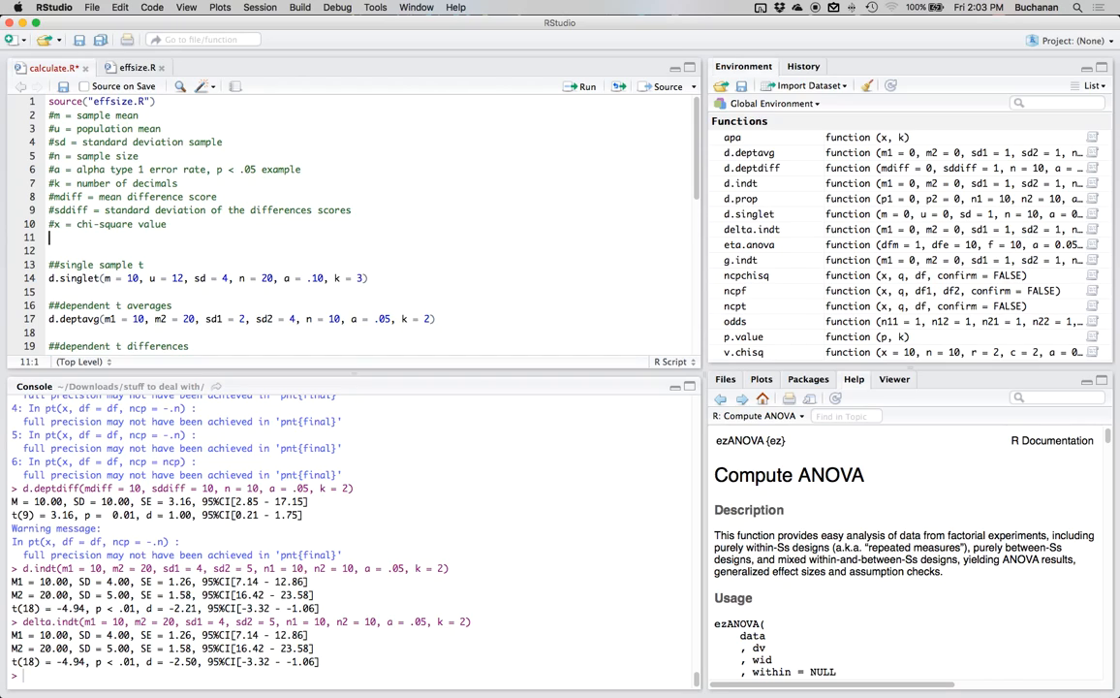
{"action": "type", "text": "r = number of rows"}
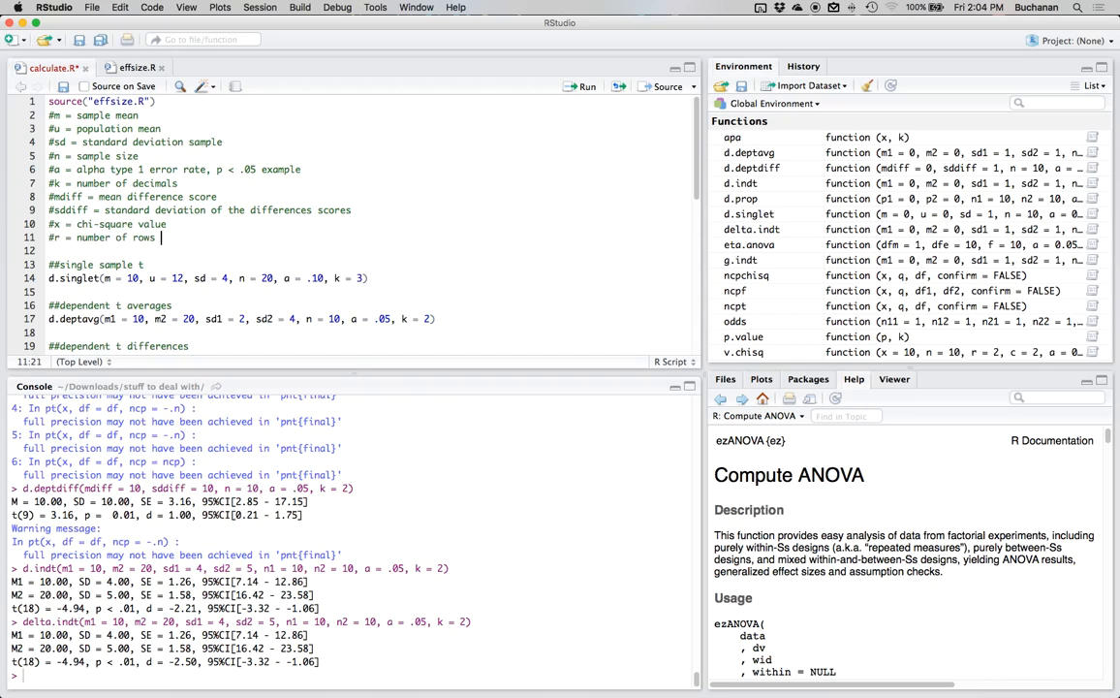
{"action": "type", "text": "in chi-sq"}
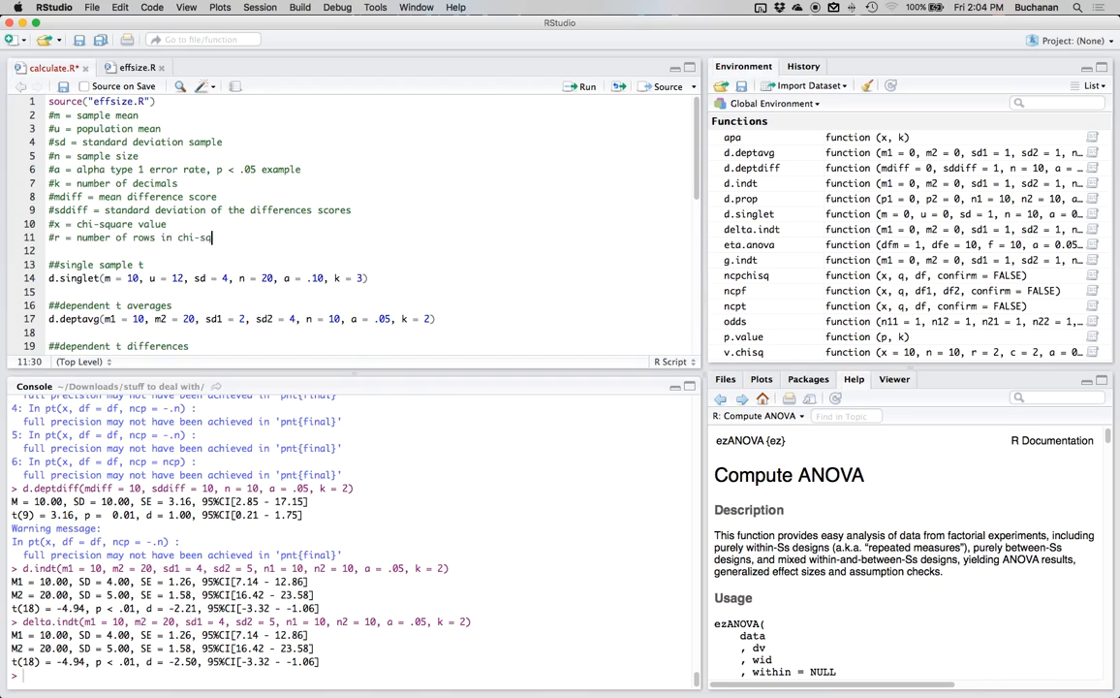
{"action": "type", "text": "#c = number of columns in"}
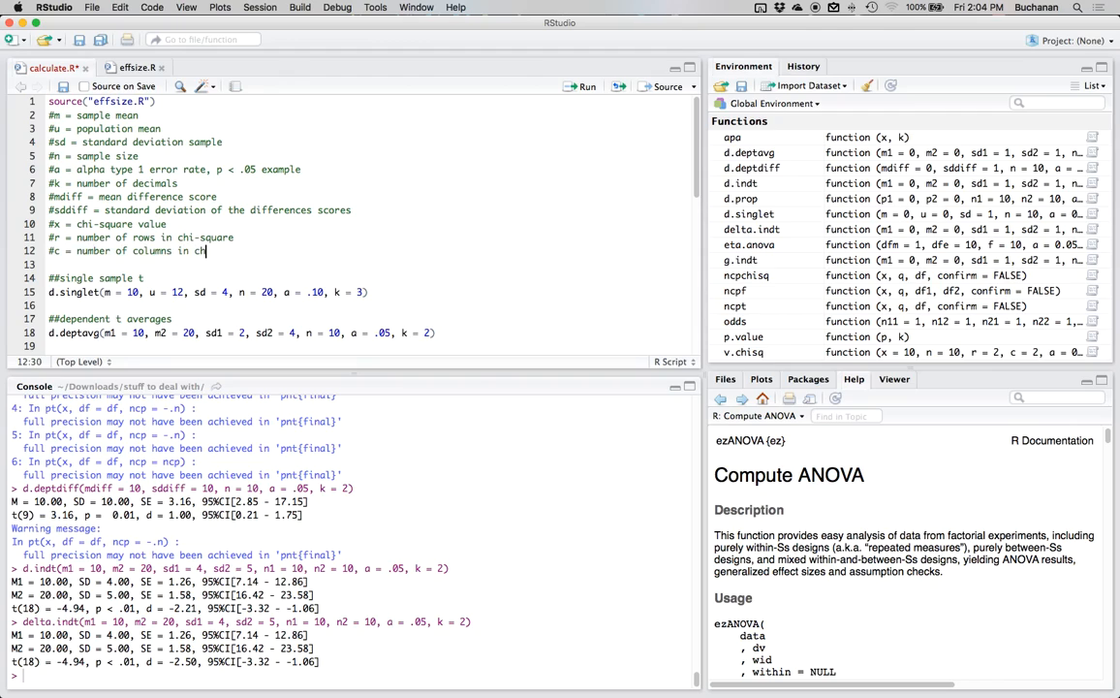
{"action": "type", "text": "chi-squa"}
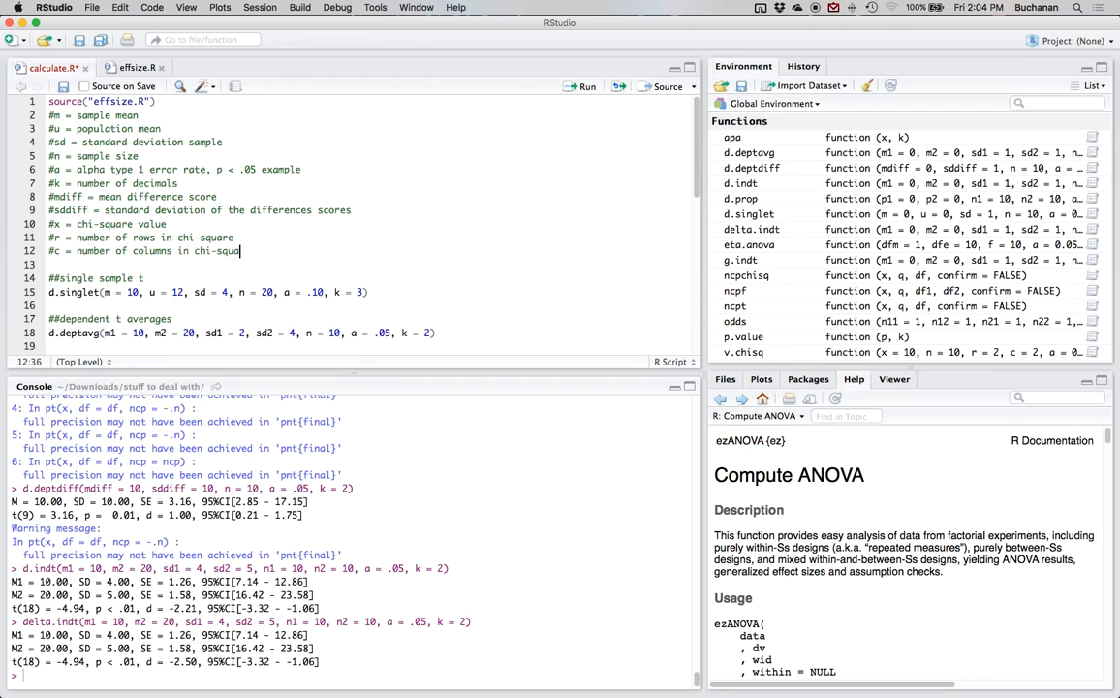
{"action": "scroll", "scroll_direction": "down", "scroll_amount": 3}
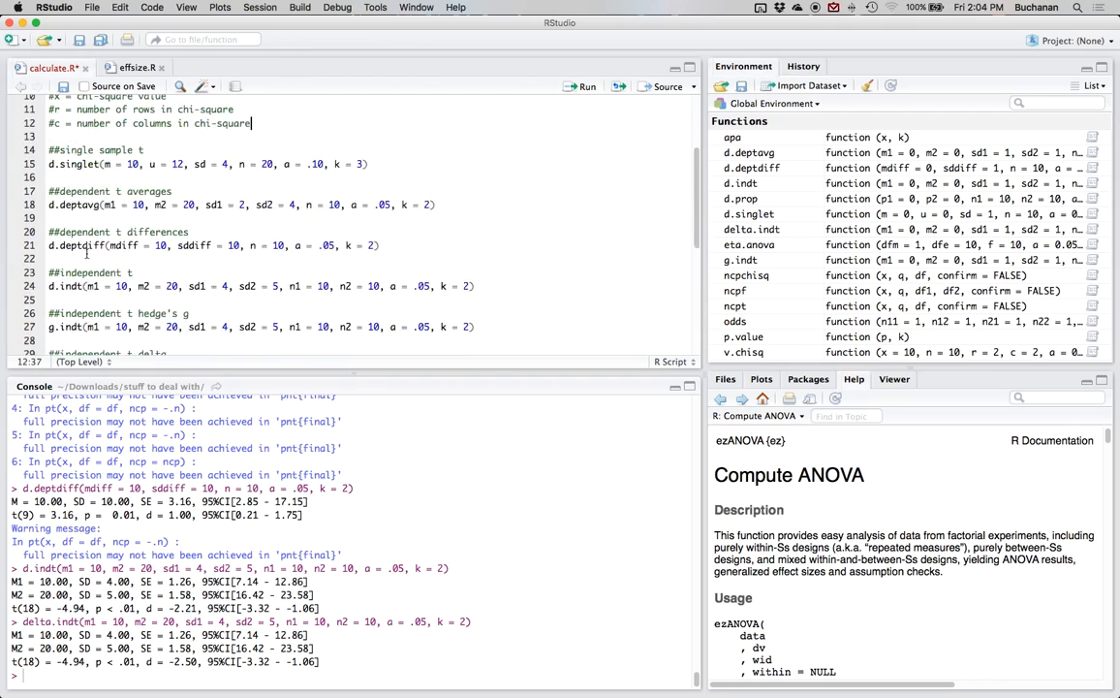
{"action": "scroll", "scroll_direction": "down", "scroll_amount": 3}
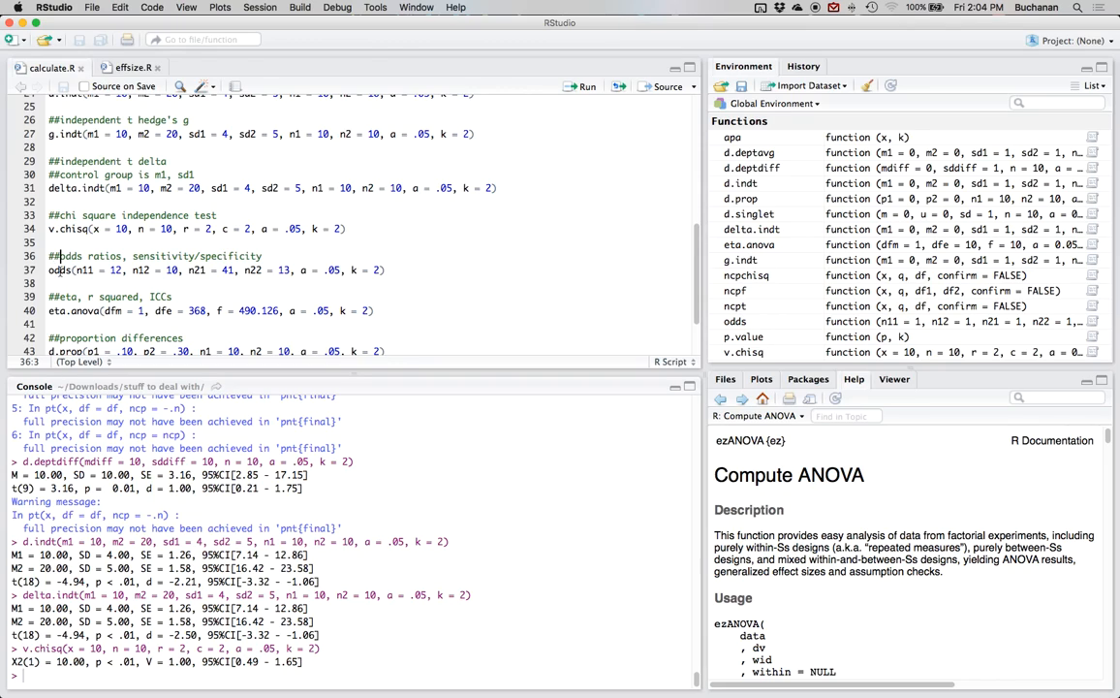
{"action": "mouse_move", "coordinate": [461, 673]}
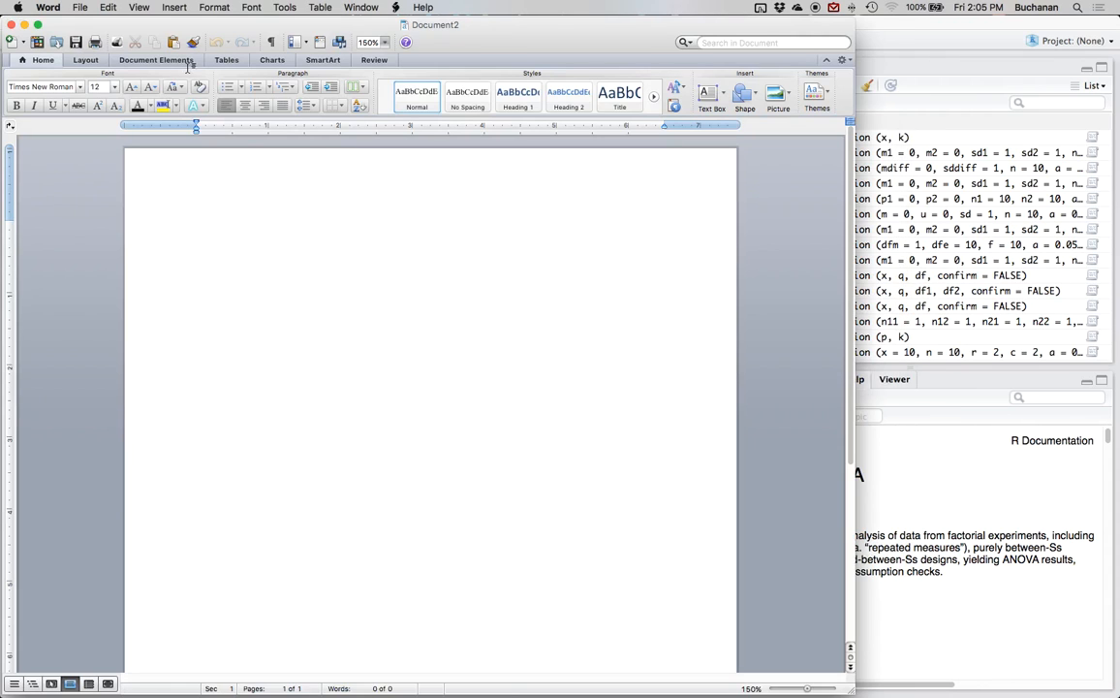
- Insert a 2x2 table from the Tables grid into the blank Word document
{"action": "left_click", "coordinate": [225, 60]}
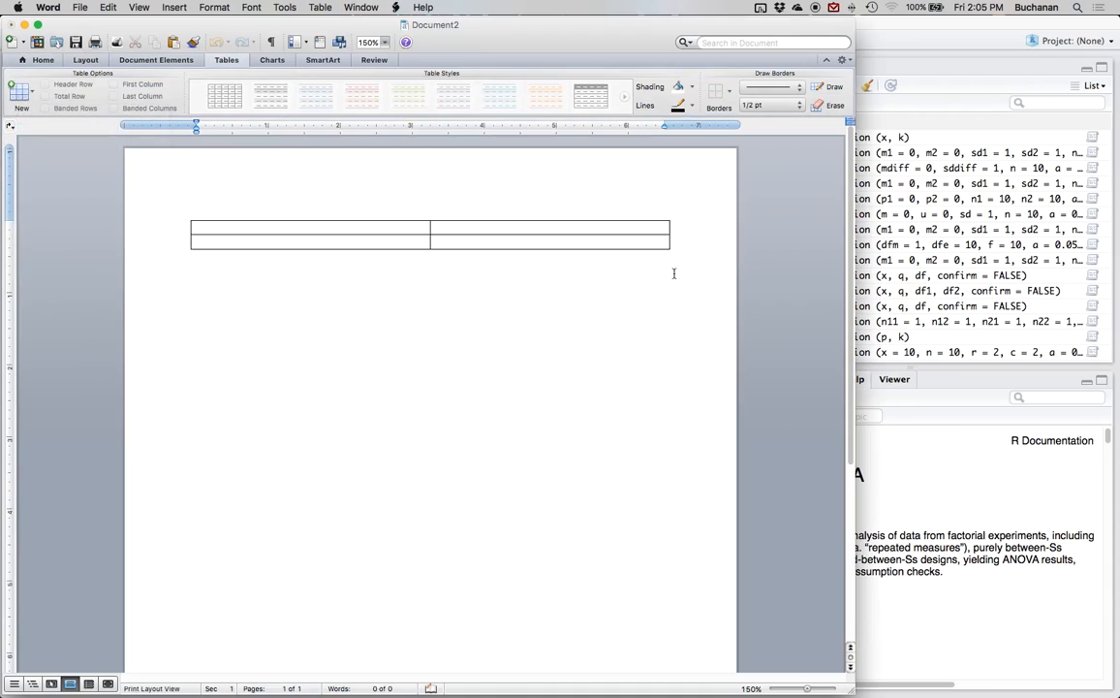
{"action": "left_click_drag", "start_coordinate": [667, 244], "coordinate": [463, 353]}
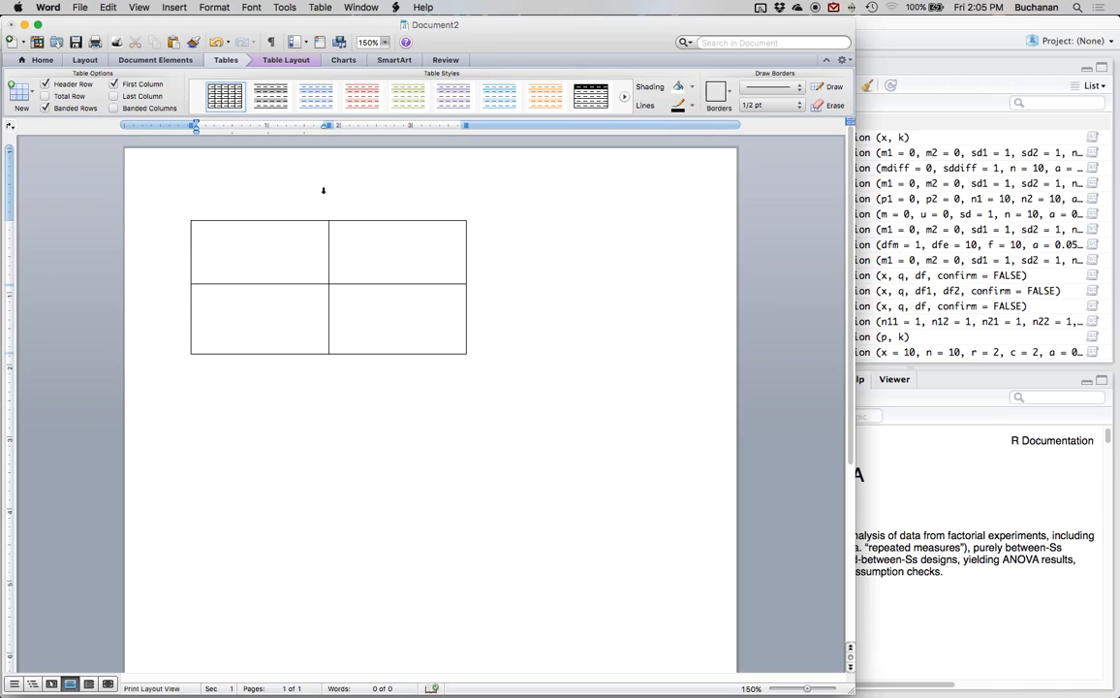
- Label the four table cells N11, N12, N21 and N22
{"action": "left_click", "coordinate": [198, 228]}
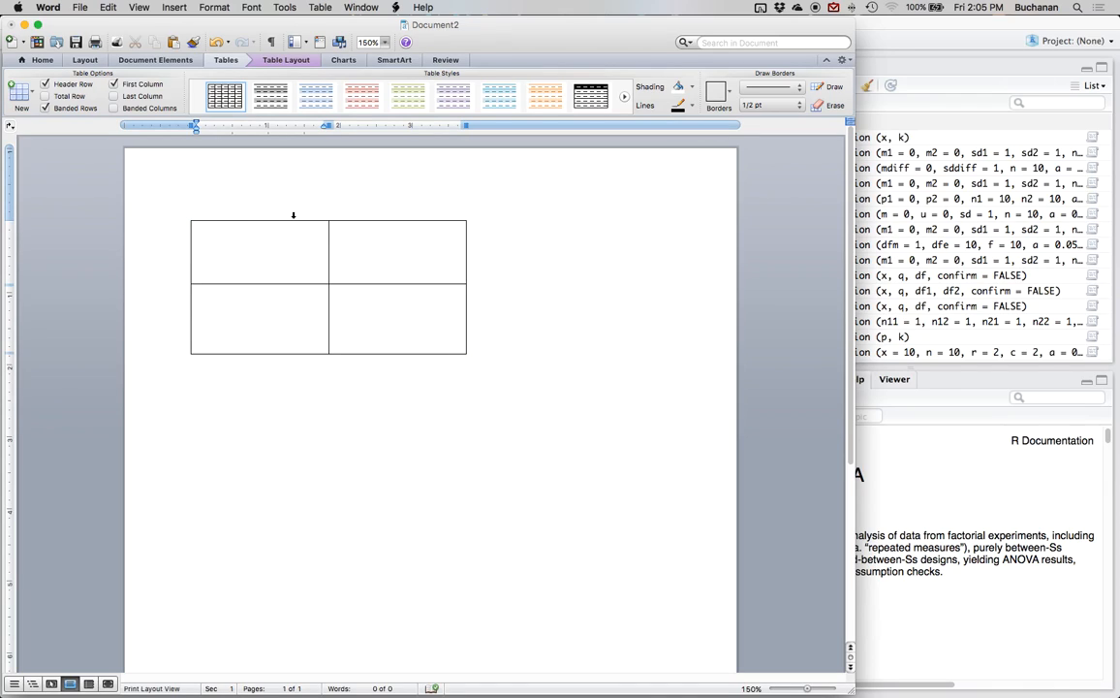
{"action": "type", "text": "N"}
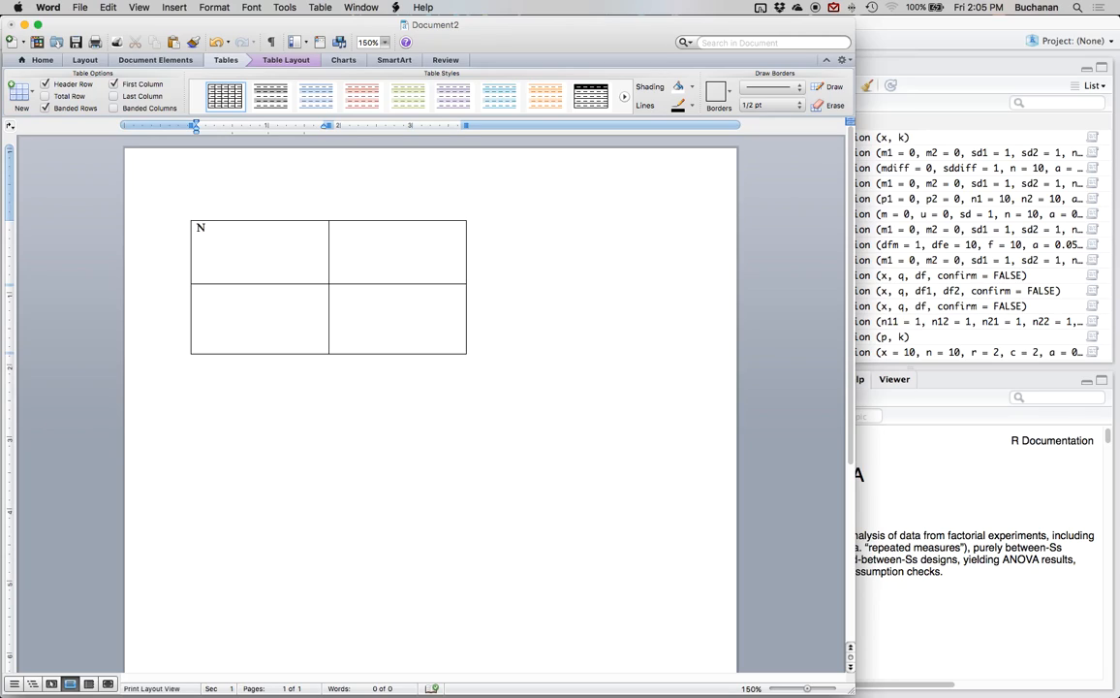
{"action": "type", "text": "11"}
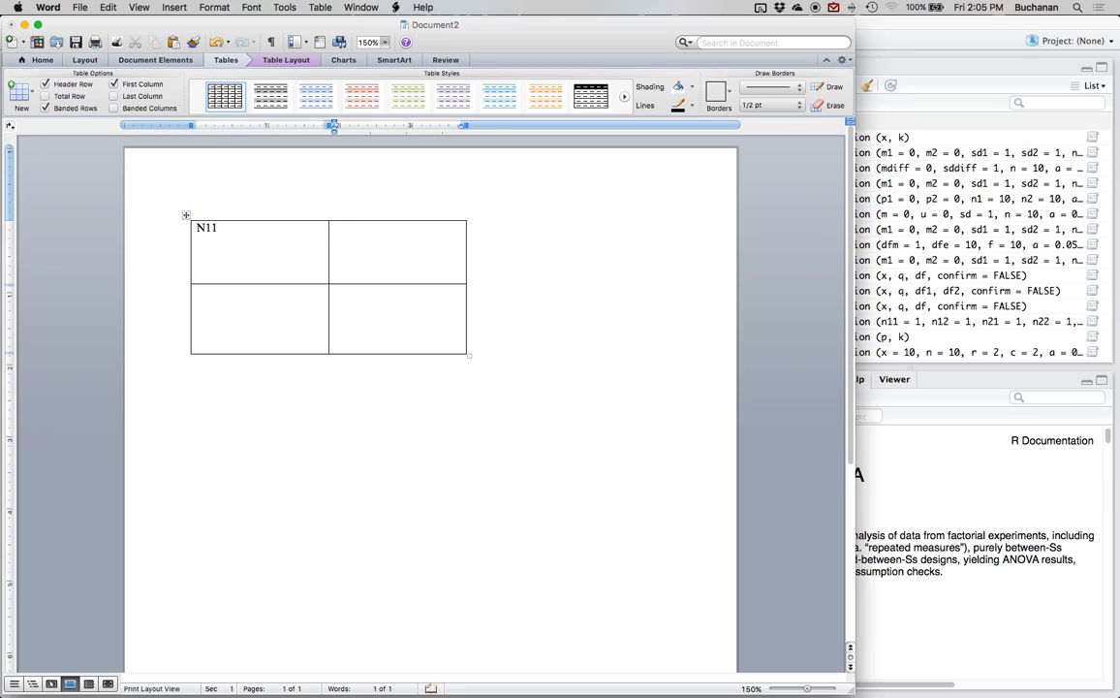
{"action": "type", "text": "N12"}
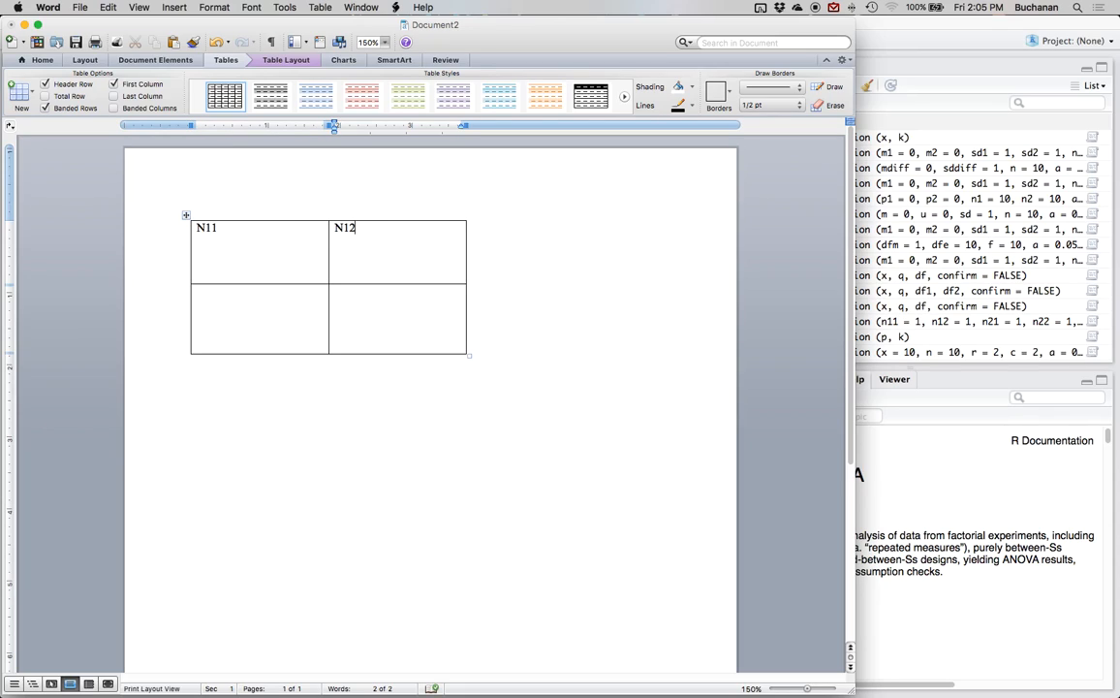
{"action": "type", "text": "N"}
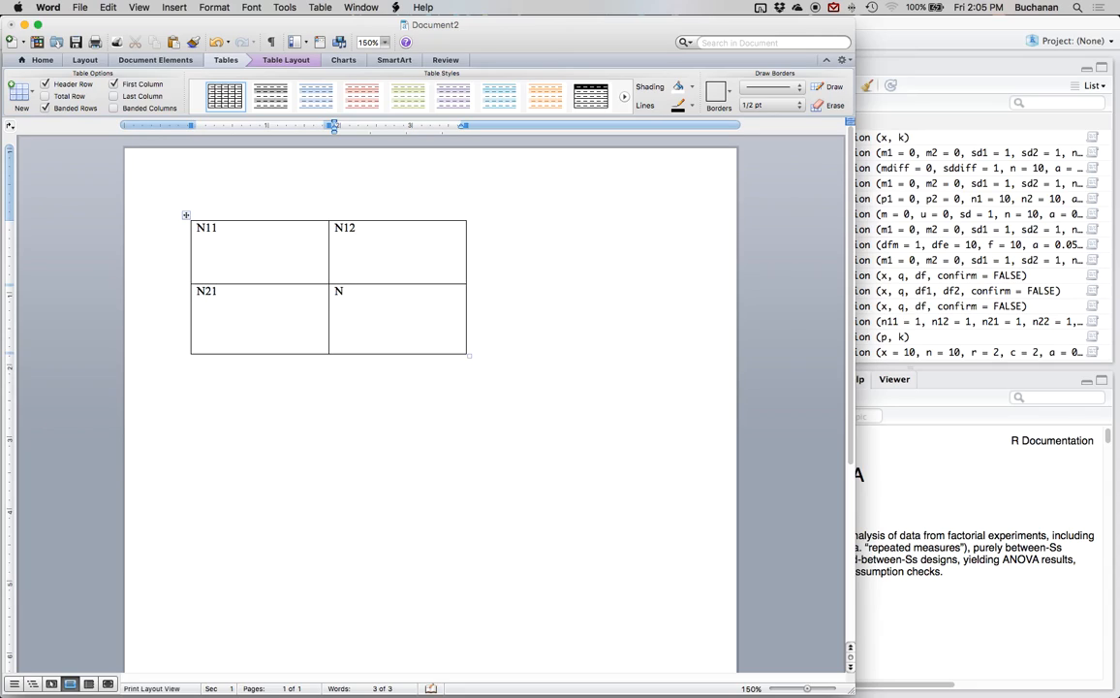
{"action": "type", "text": "22"}
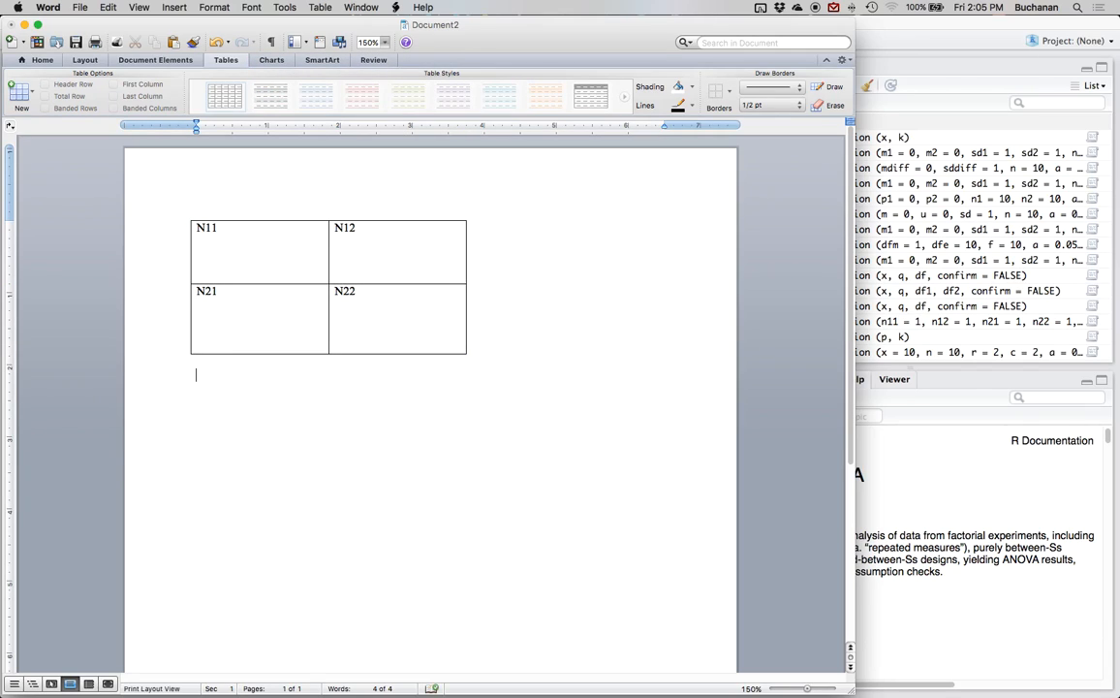
- Write the odds ratio formula (N11/N12) / (N21/N22) below the table
{"action": "type", "text": "(N1"}
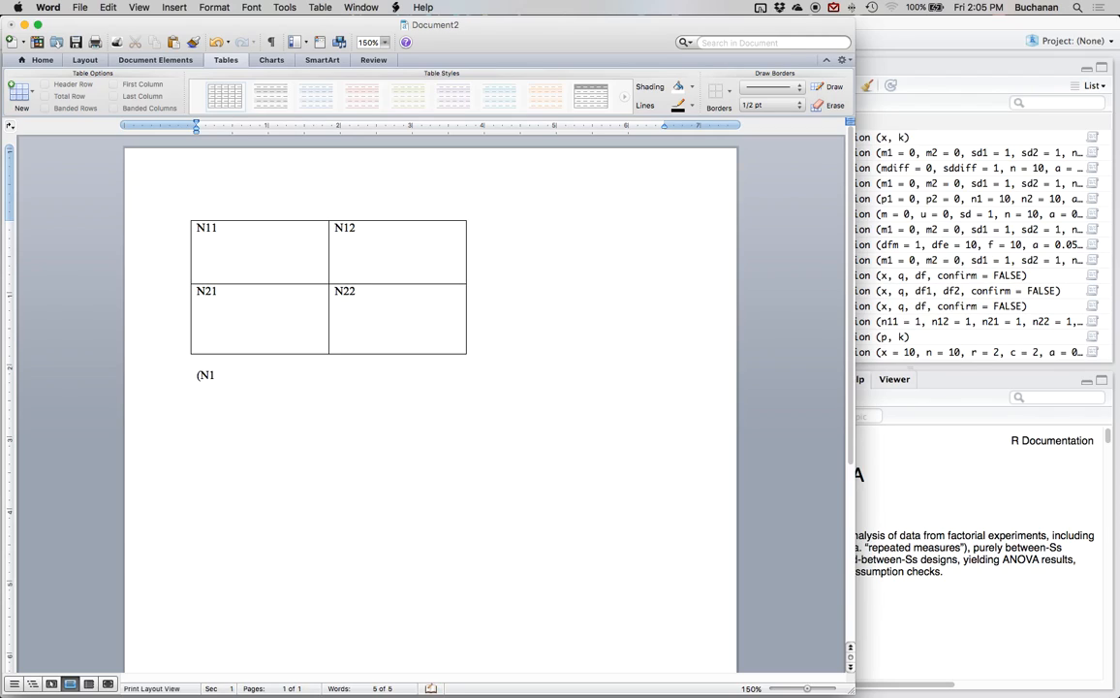
{"action": "type", "text": "1/N22"}
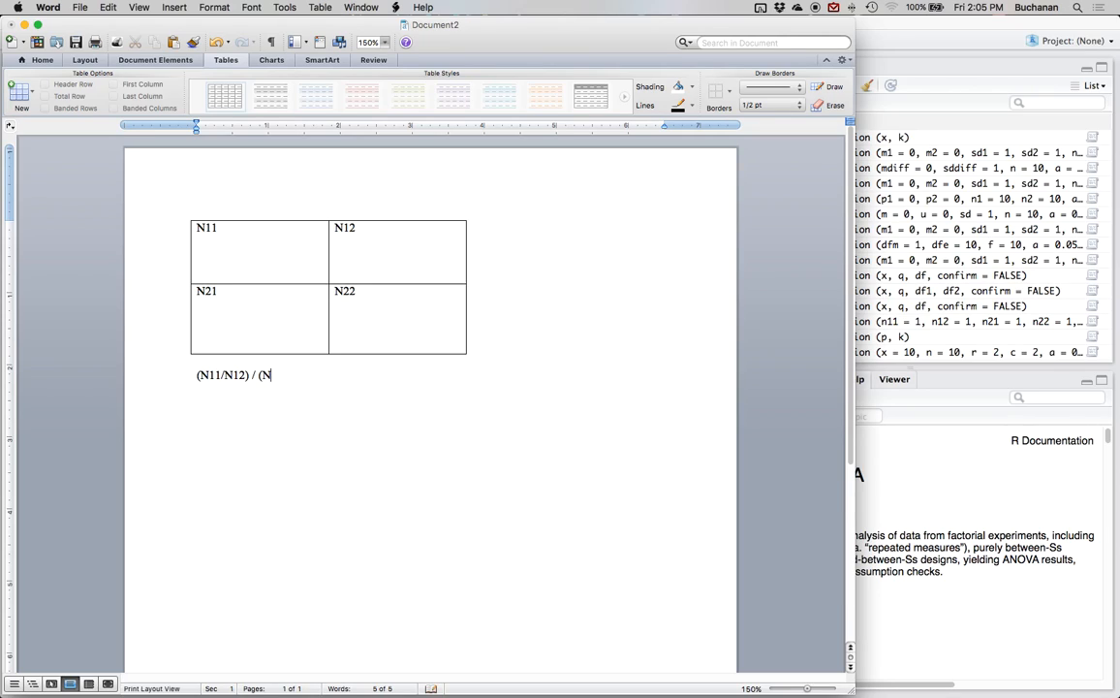
{"action": "type", "text": "21/N"}
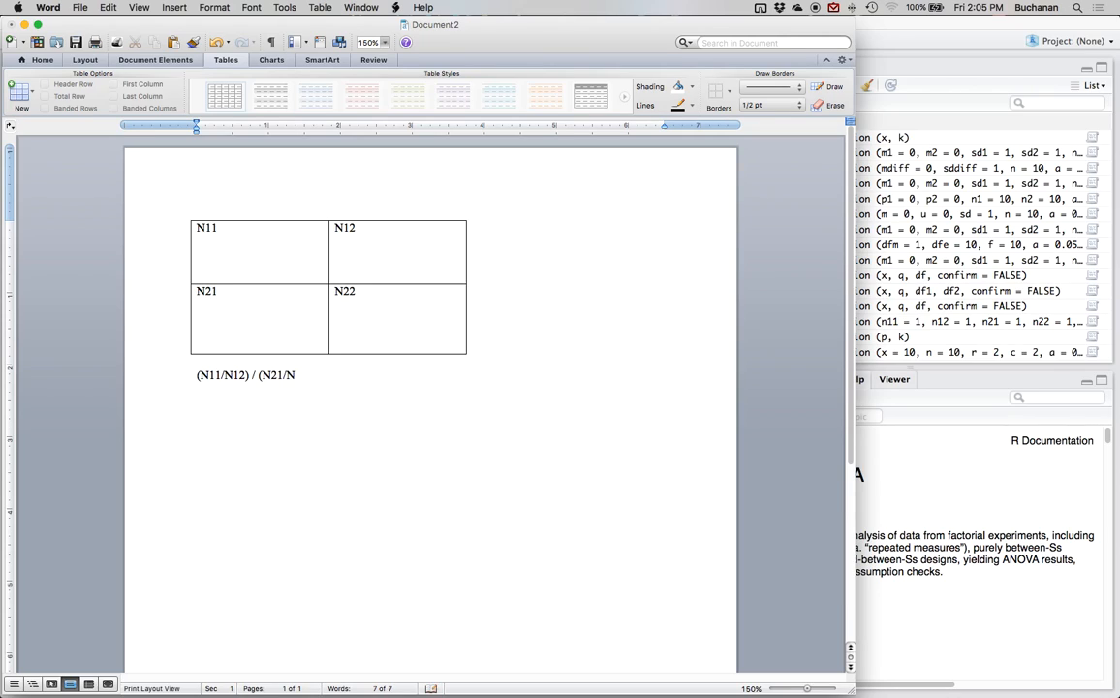
{"action": "type", "text": "22)"}
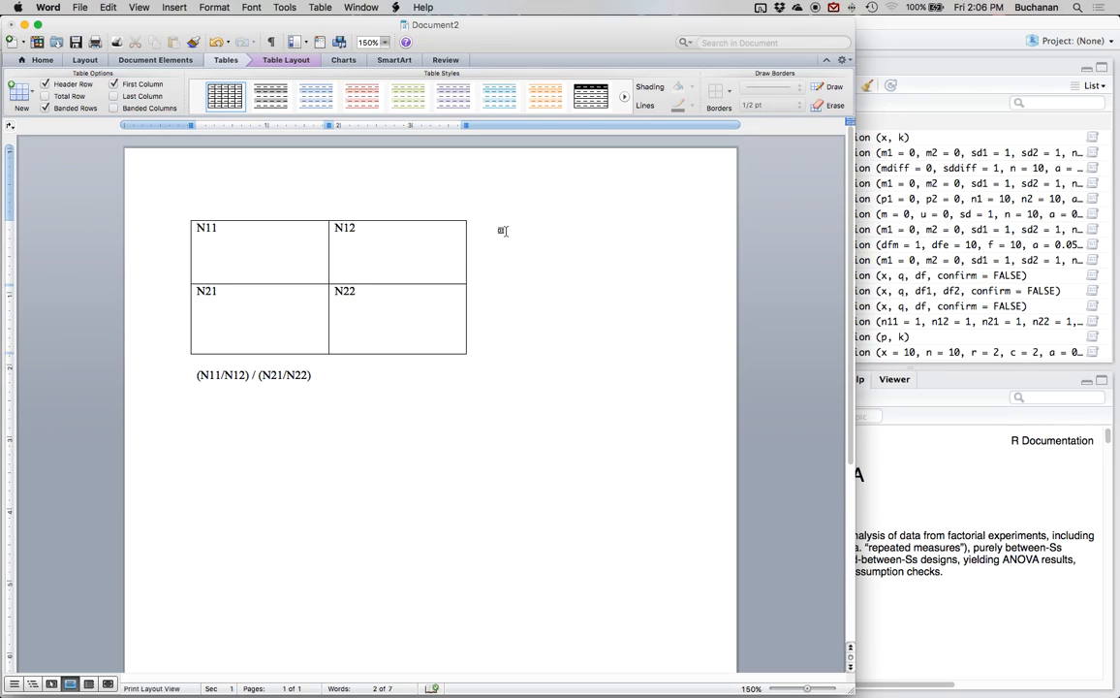
{"action": "mouse_move", "coordinate": [495, 365]}
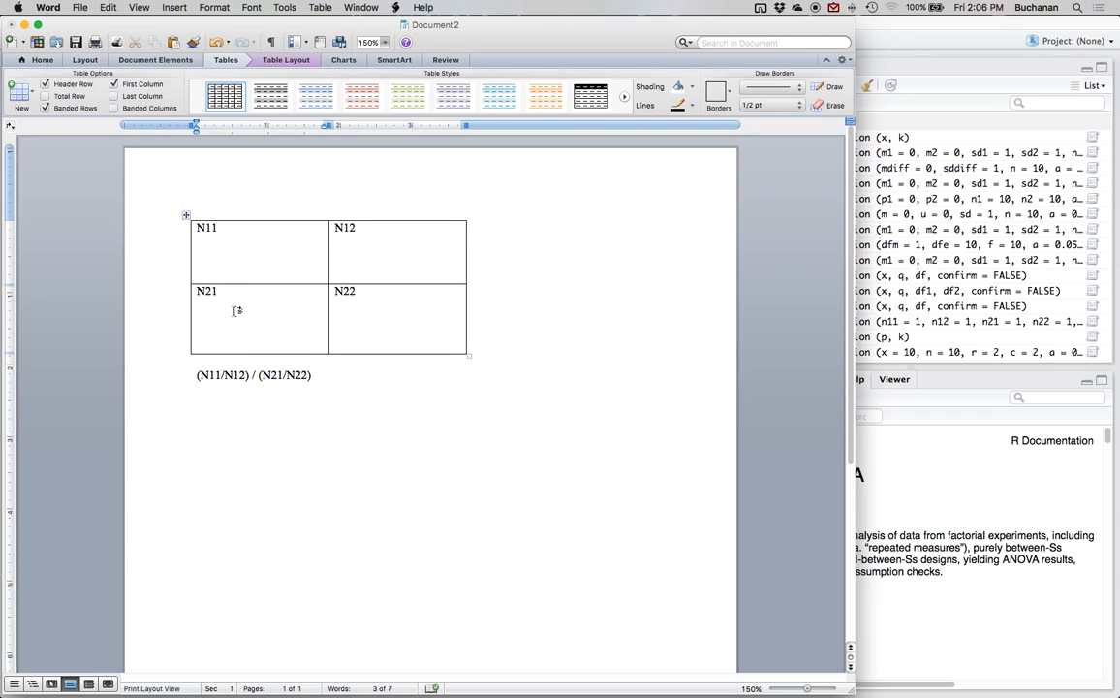
{"action": "left_click", "coordinate": [217, 290]}
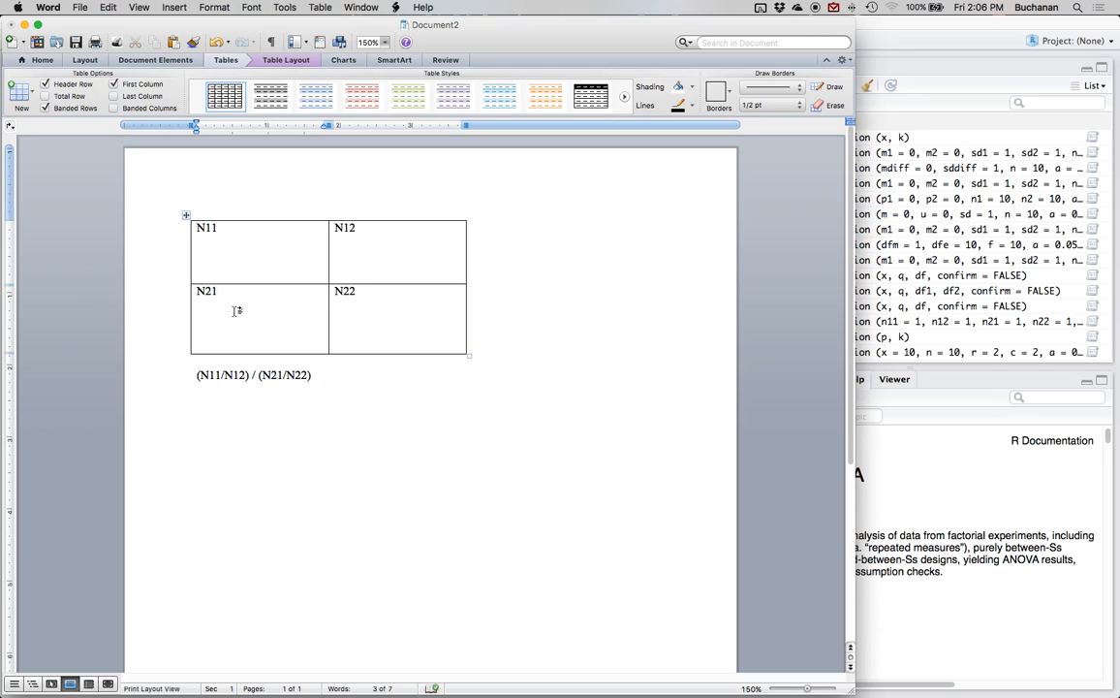
{"action": "left_click", "coordinate": [217, 290]}
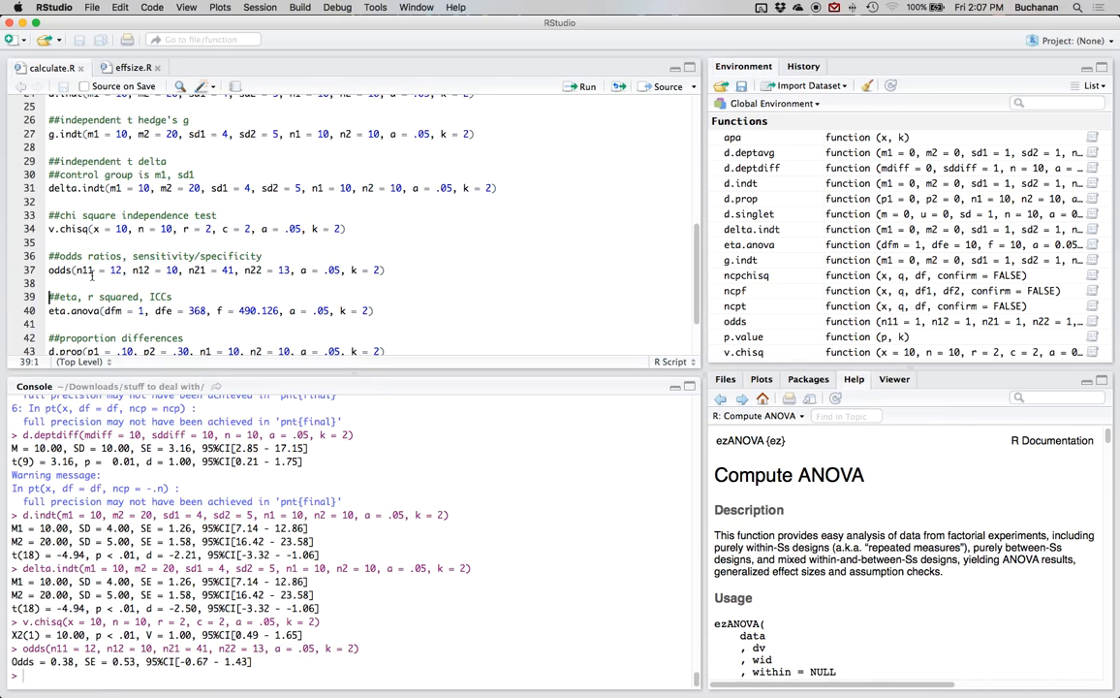
{"action": "mouse_move", "coordinate": [331, 422]}
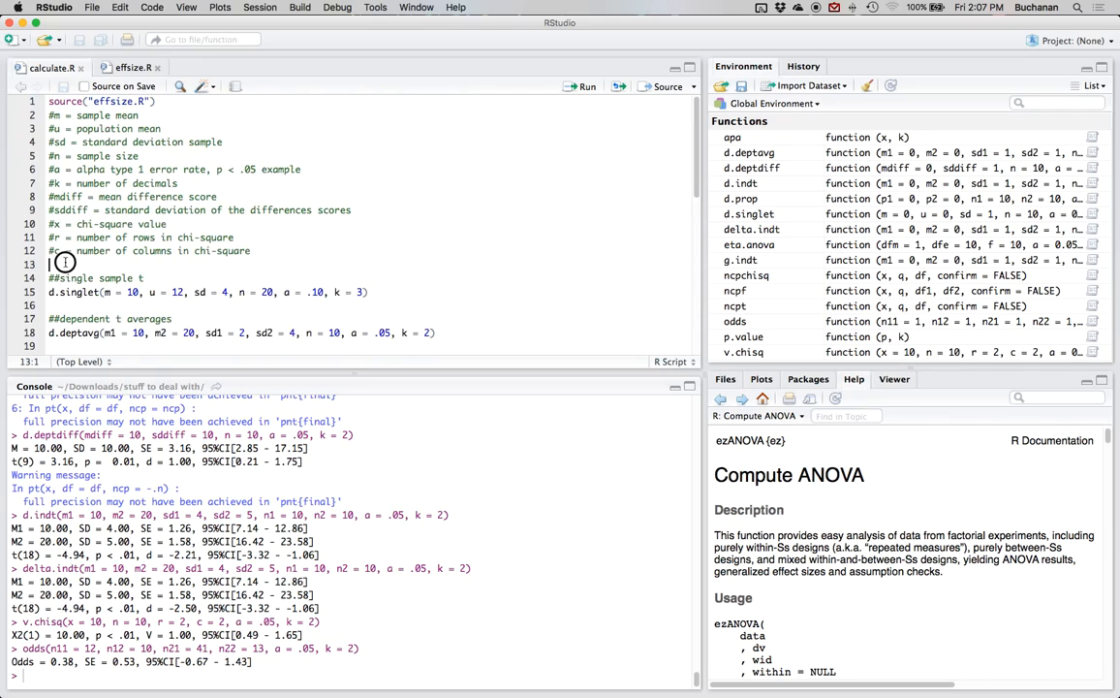
- Document dfm as model df (between subjects) and dfe as error df (within subjects, denominator)
{"action": "type", "text": "dfe"}
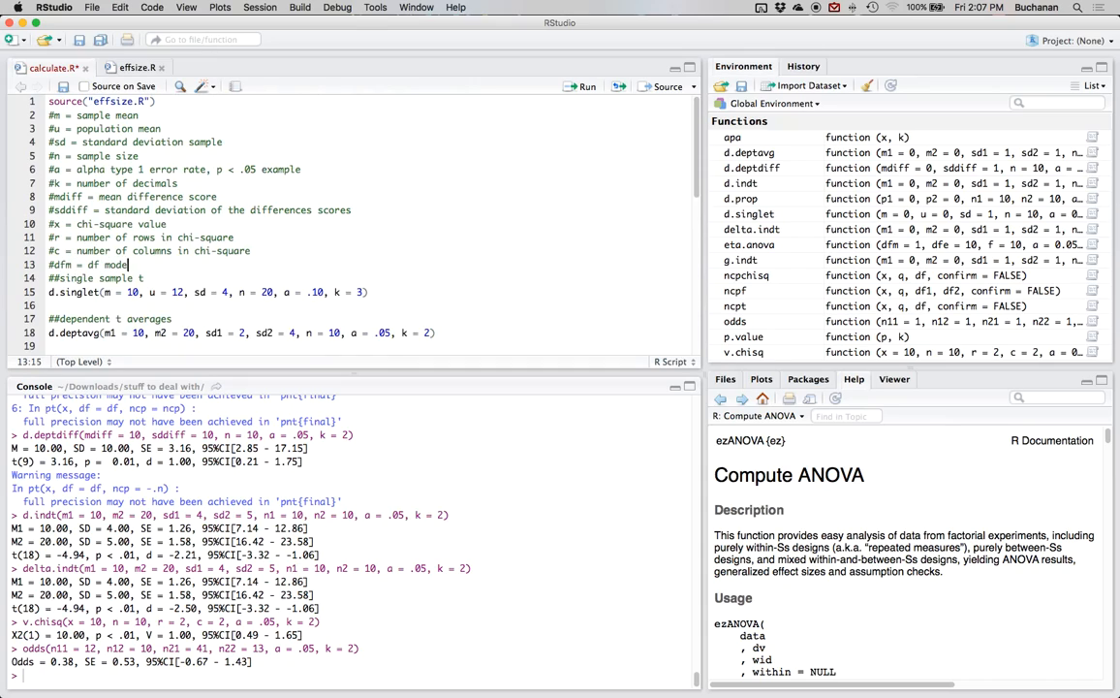
{"action": "type", "text": "(between)"}
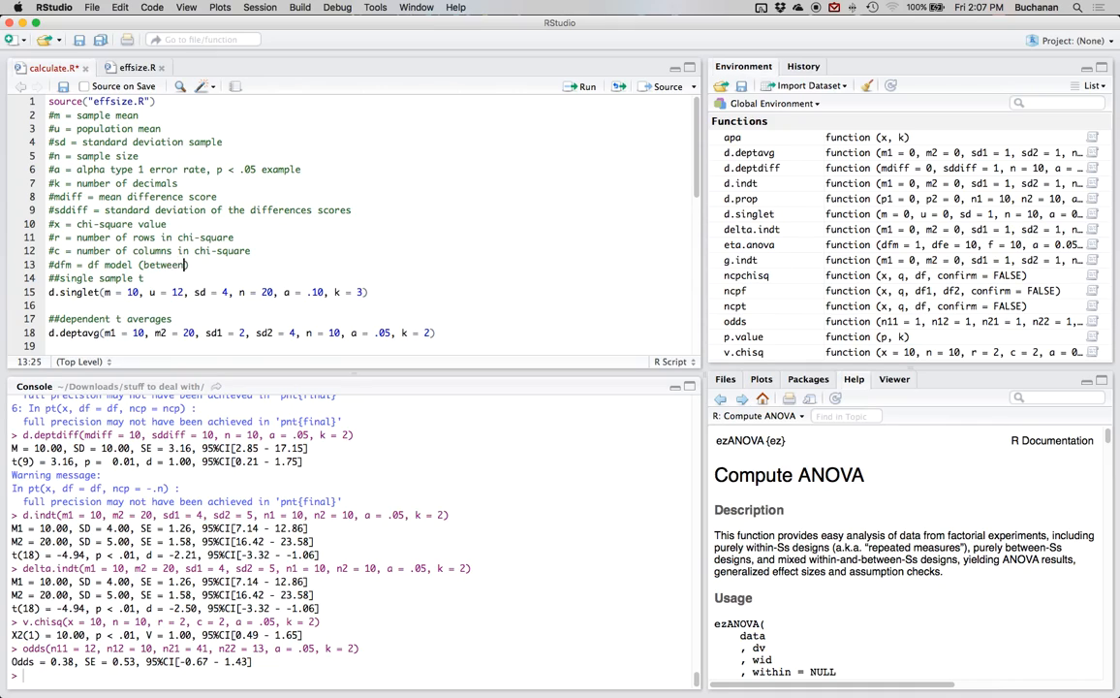
{"action": "type", "text": "subjects, numerator"}
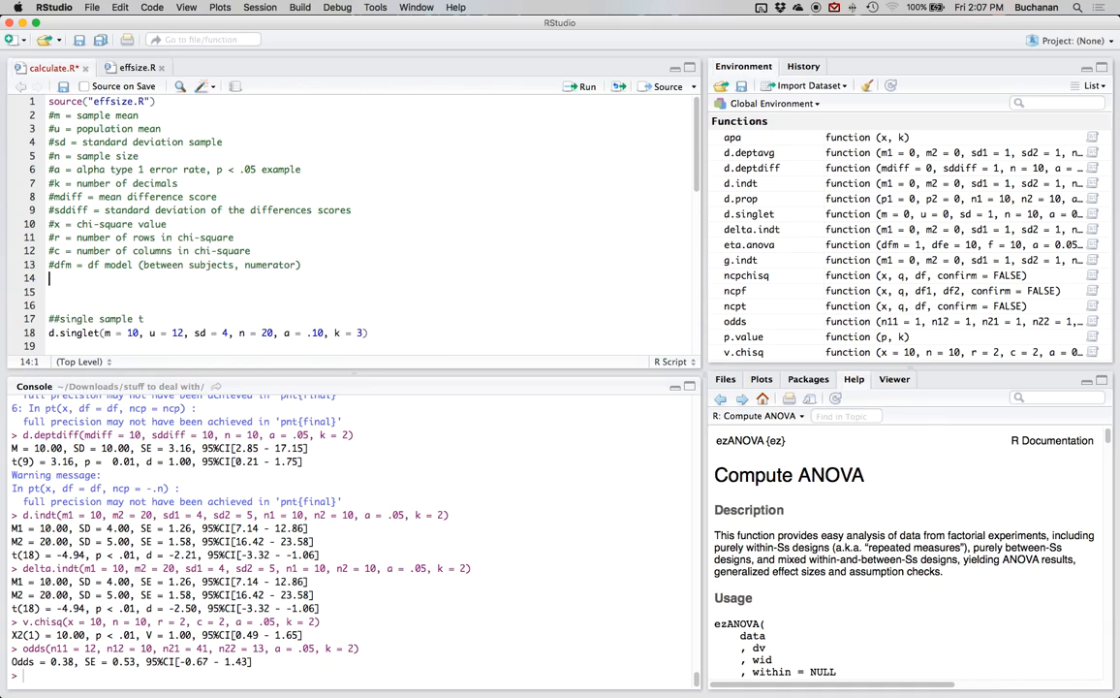
{"action": "type", "text": "#dfe"}
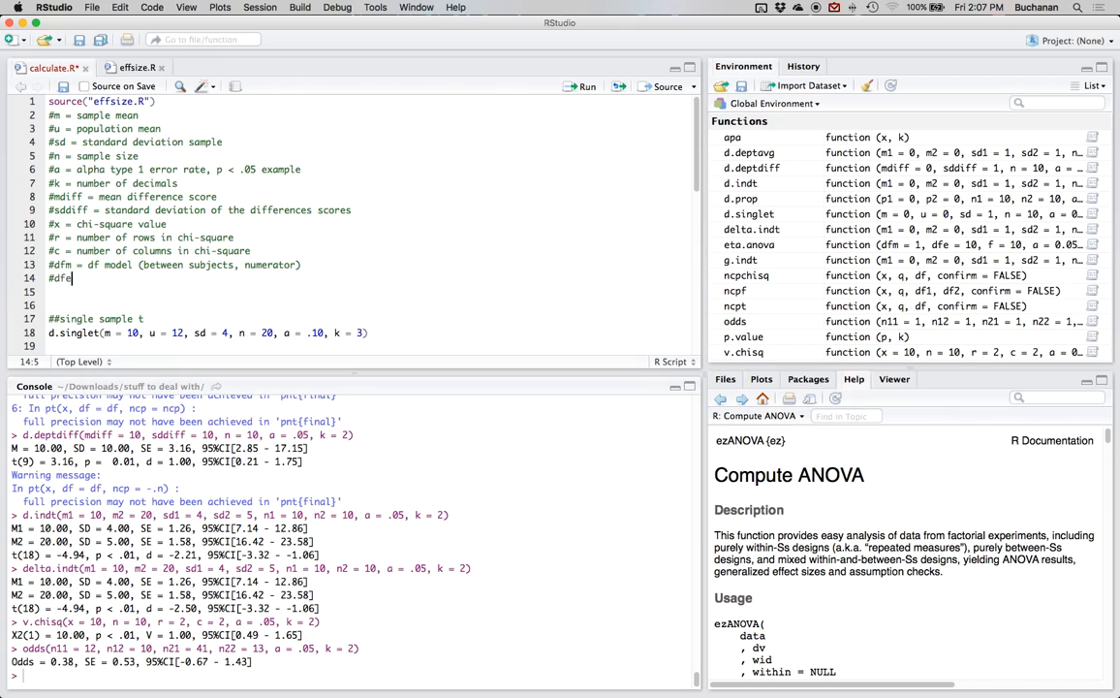
{"action": "type", "text": "= df error"}
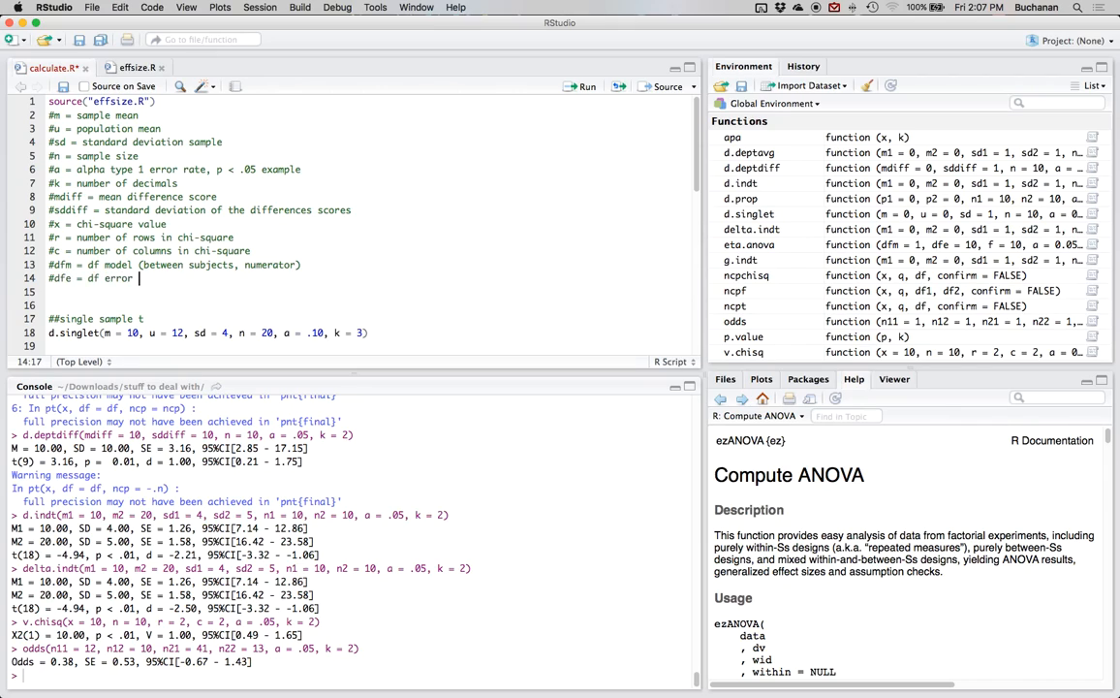
{"action": "type", "text": "(within subjects, demoninator"}
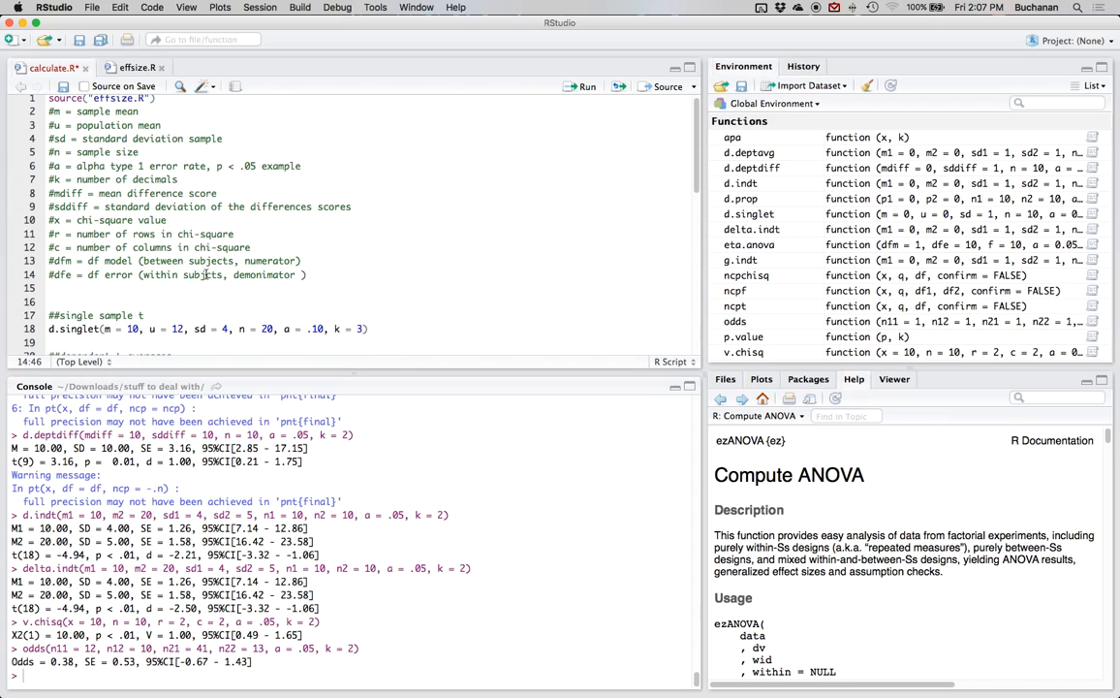
- Add the comment '#f = F ratio statistic' on the next line
{"action": "left_click", "coordinate": [209, 275]}
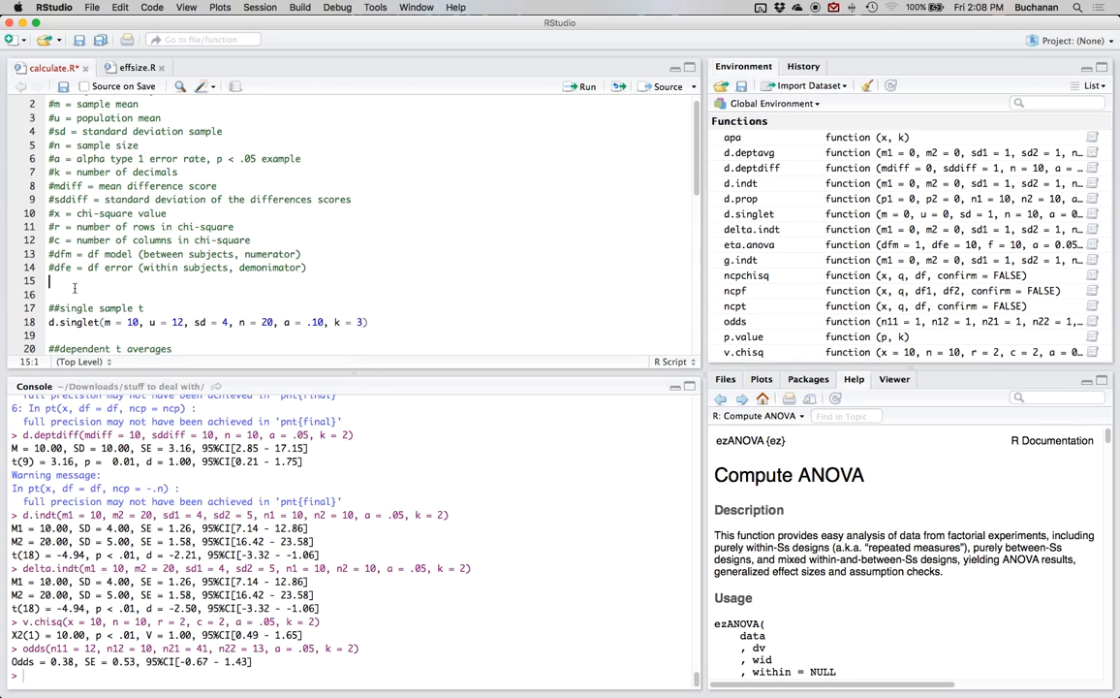
{"action": "type", "text": "#f = F"}
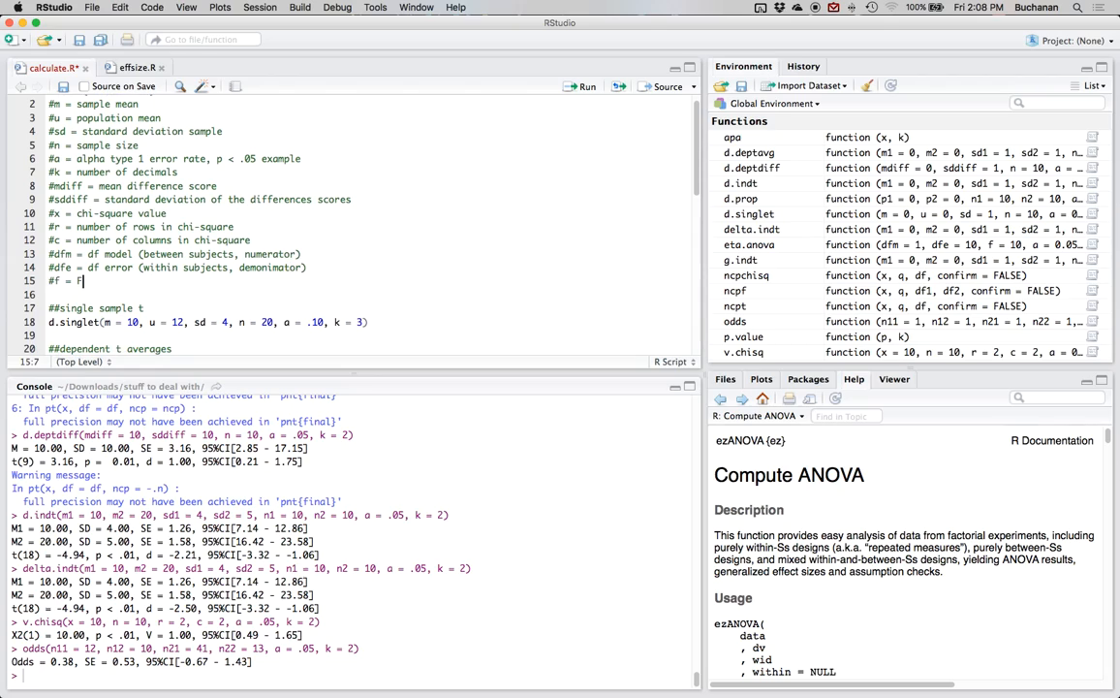
{"action": "type", "text": "ratio statistic"}
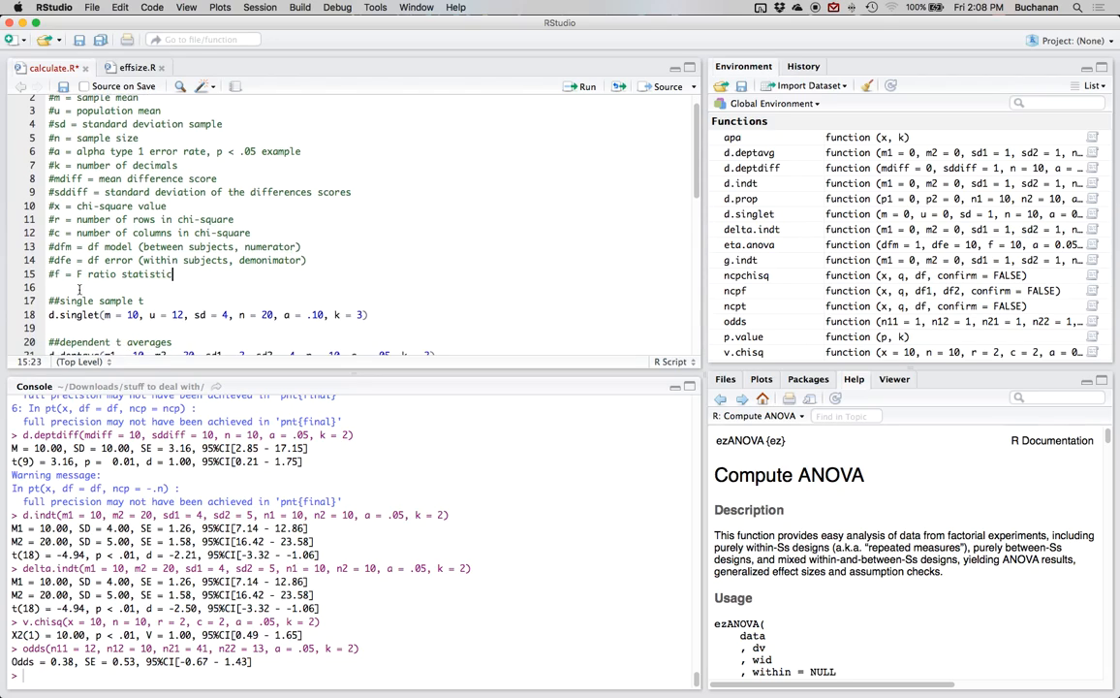
{"action": "scroll", "scroll_direction": "down", "scroll_amount": 3}
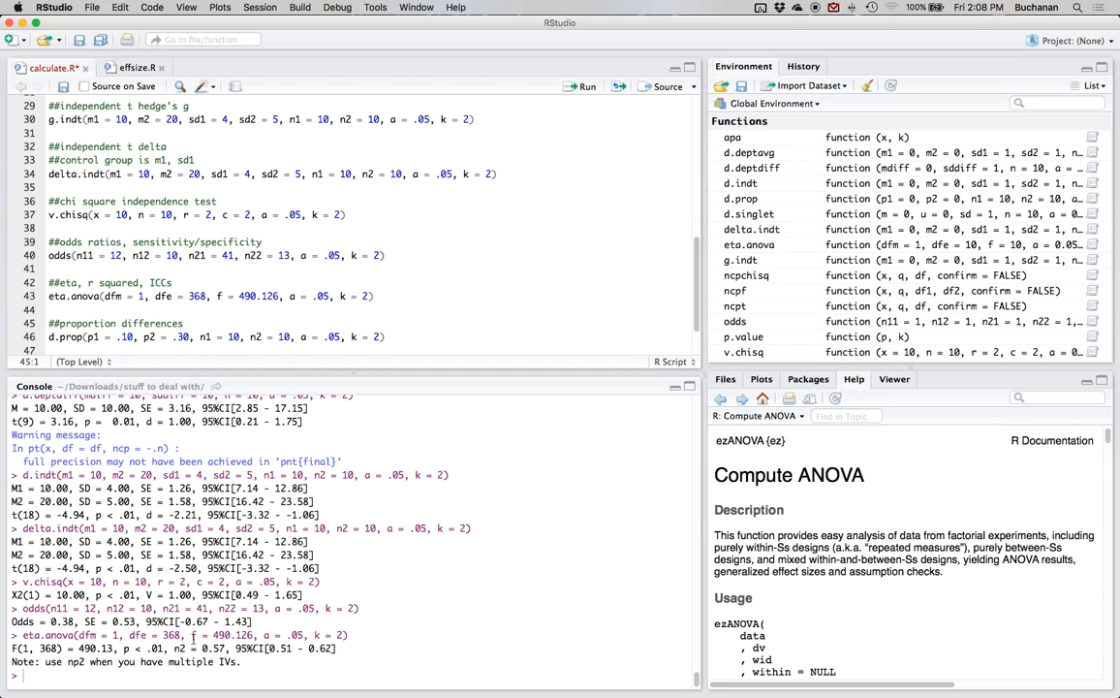
{"action": "mouse_move", "coordinate": [330, 694]}
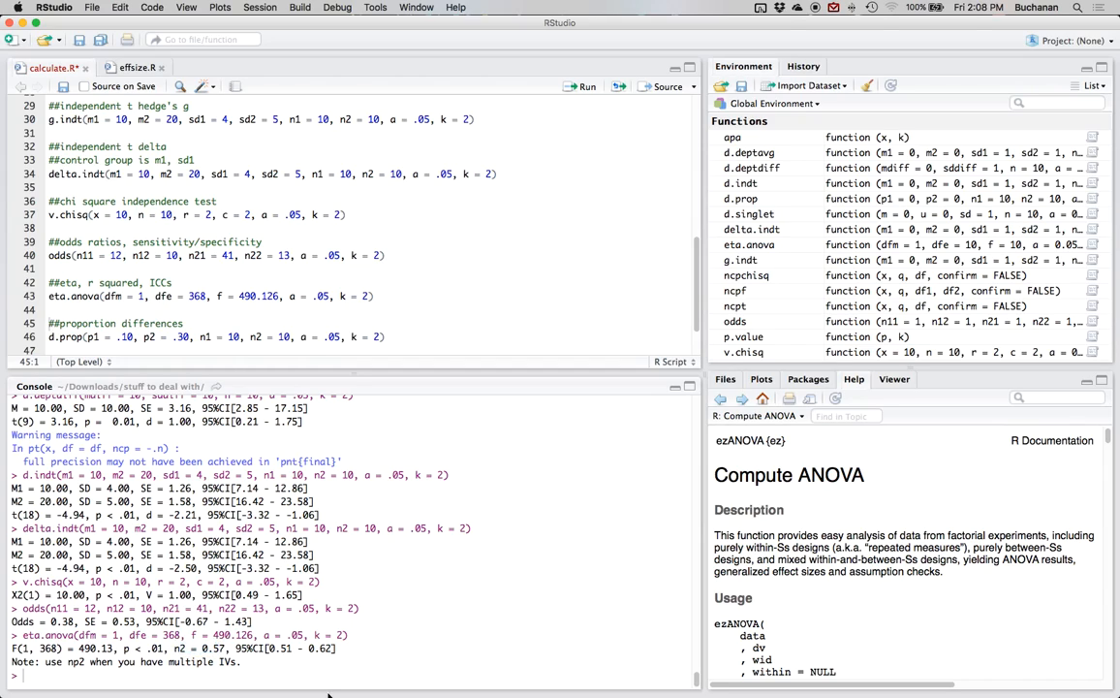
{"action": "double_click", "coordinate": [281, 648]}
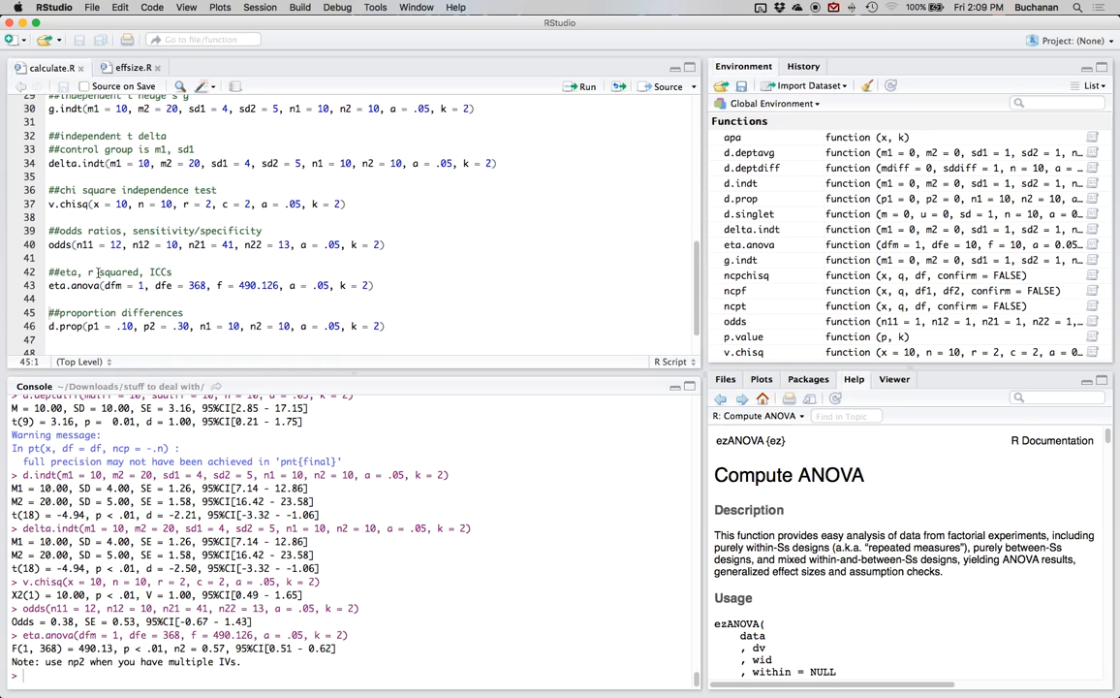
- Append 'independent' to the '#proportion differences' section comment
{"action": "scroll", "scroll_direction": "down", "scroll_amount": 3}
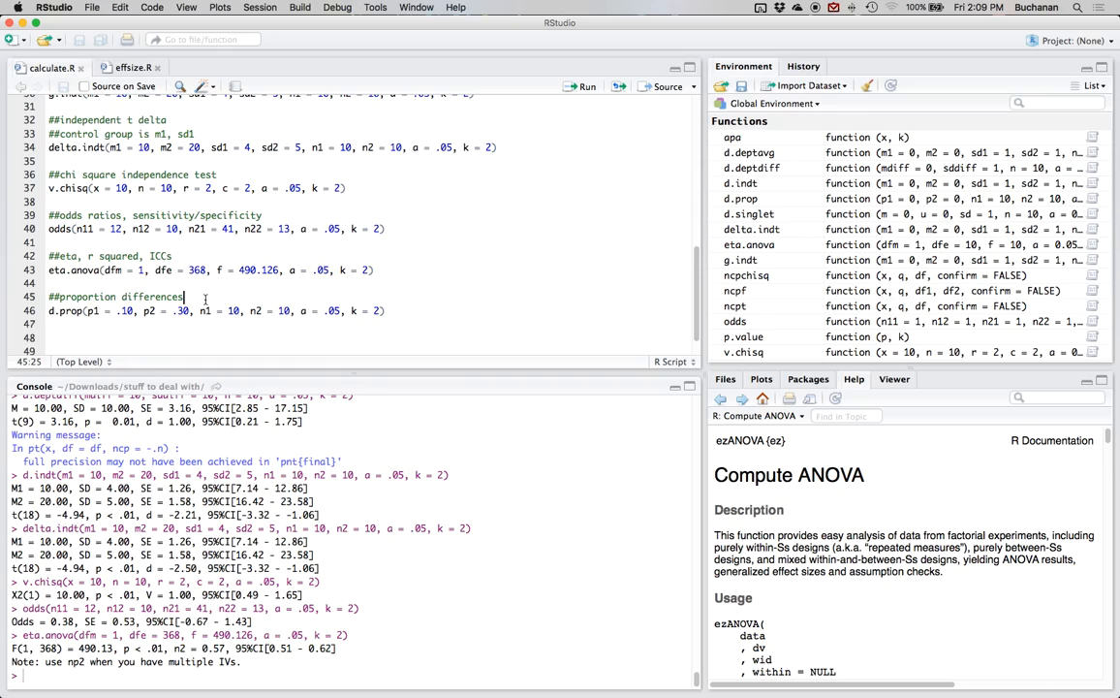
{"action": "type", "text": "ide"}
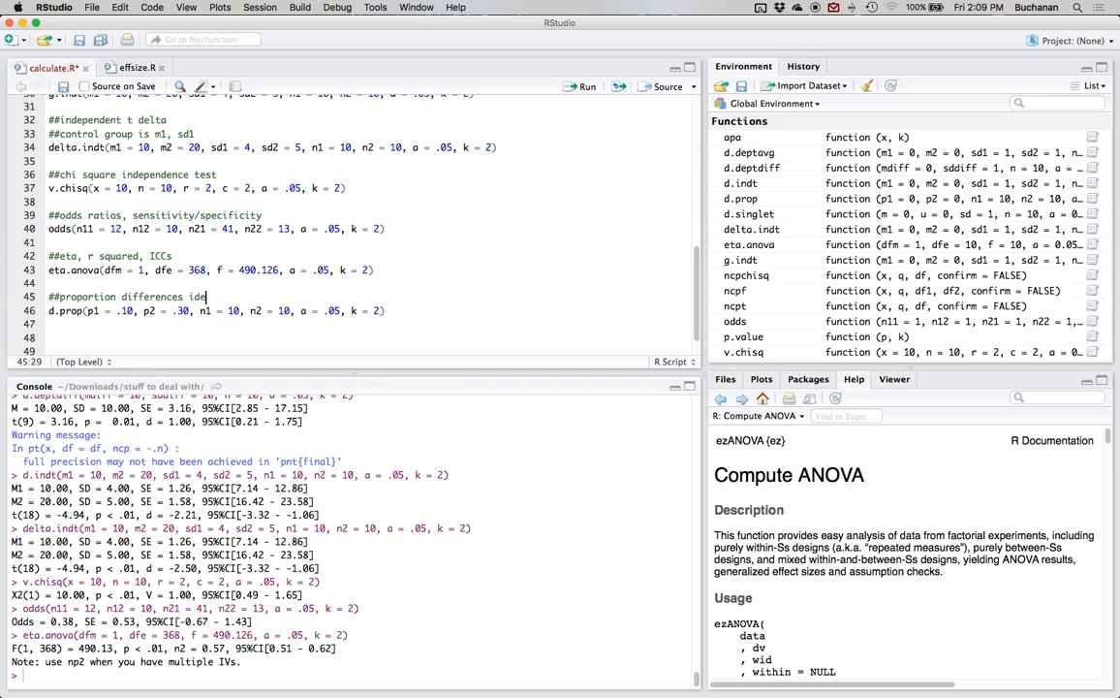
{"action": "type", "text": "ndependent"}
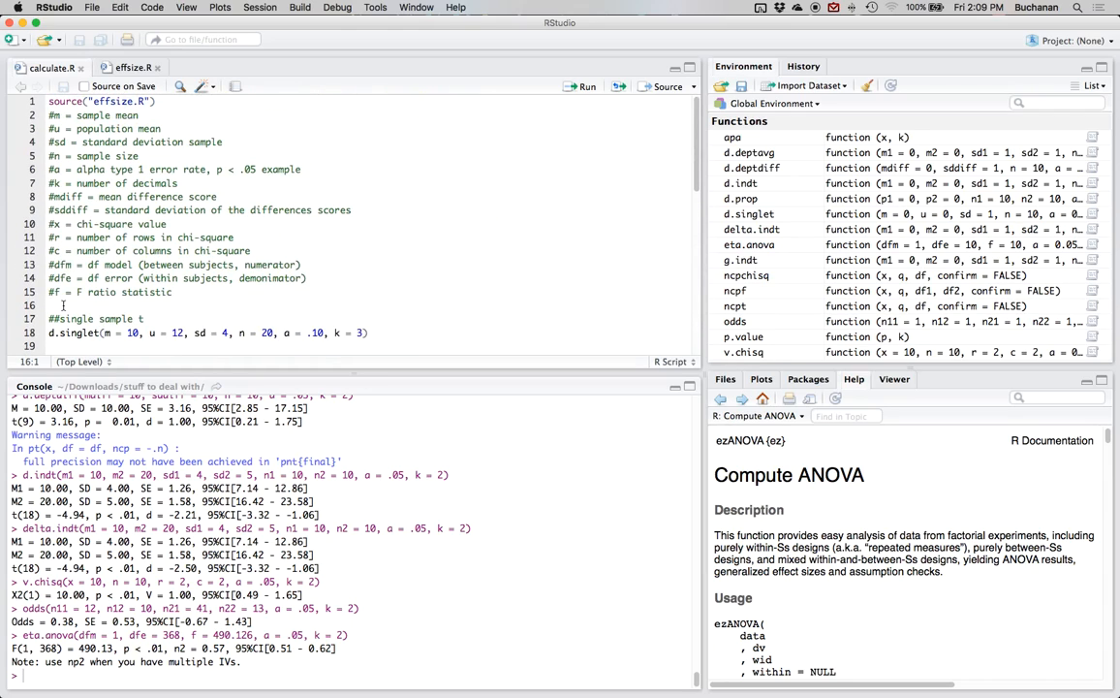
- Add the comment '#p1/p2 = proportions (i.e. < 1) of people'
{"action": "type", "text": "#p1/p2 = proportions (."}
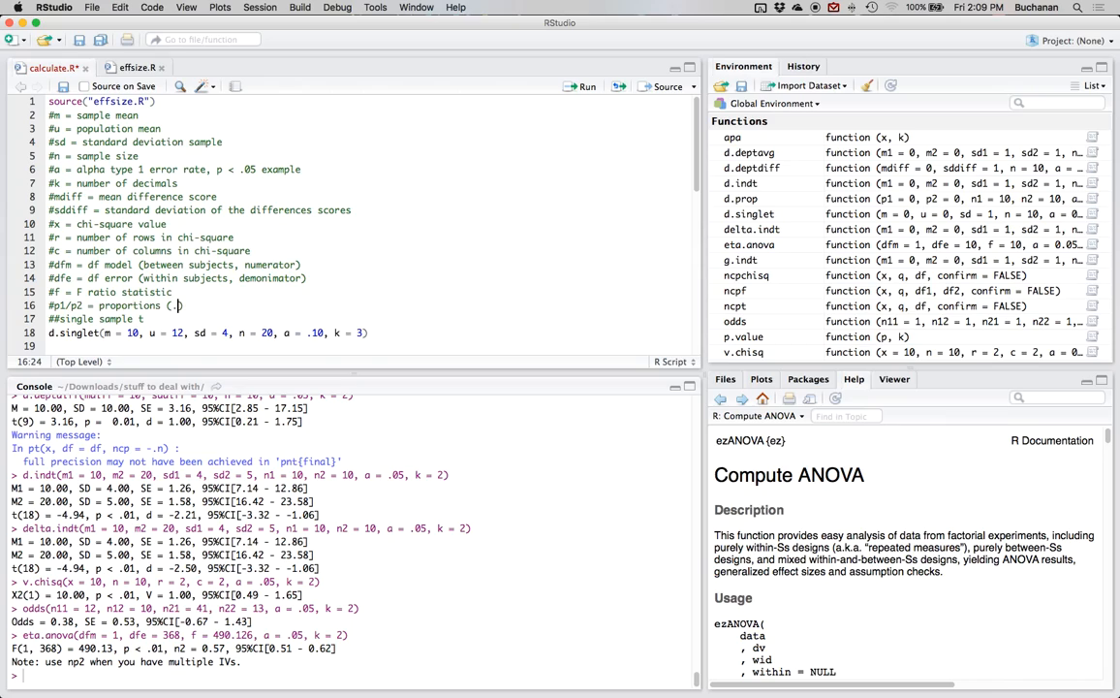
{"action": "type", "text": "i.e. < 1"}
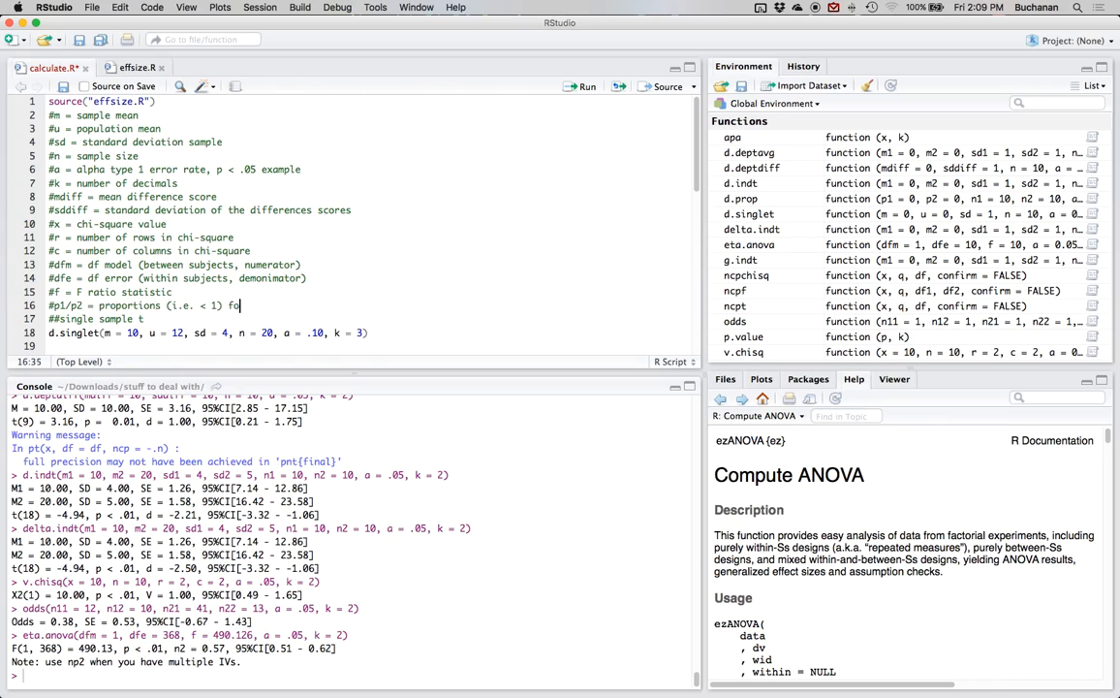
{"action": "type", "text": "f"}
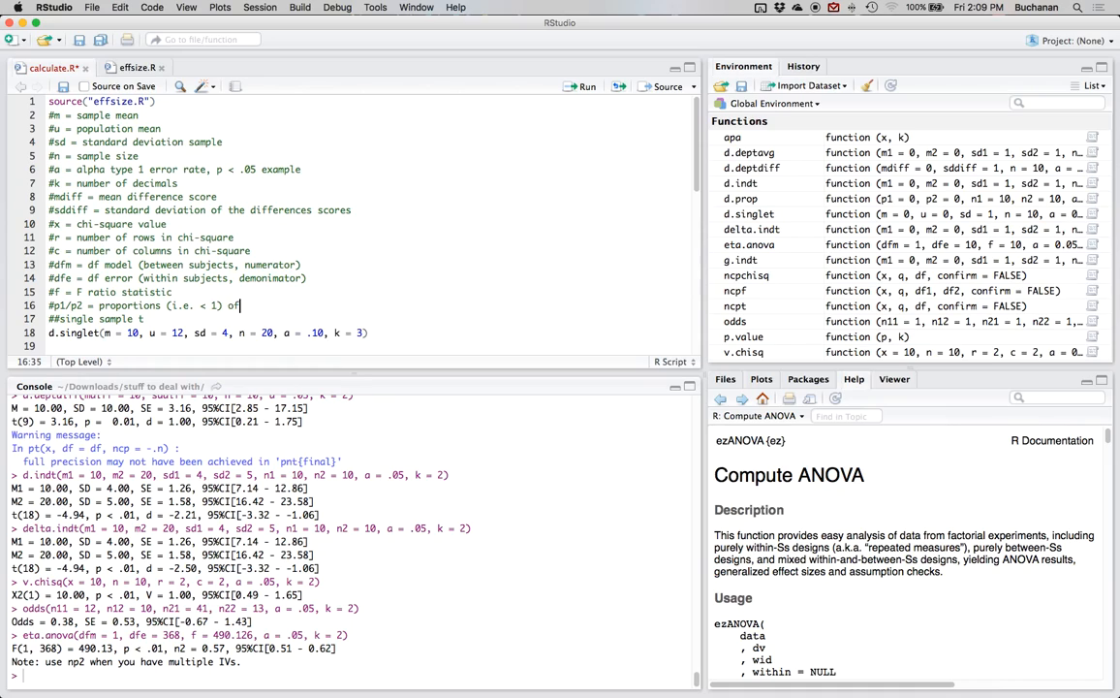
{"action": "type", "text": "people"}
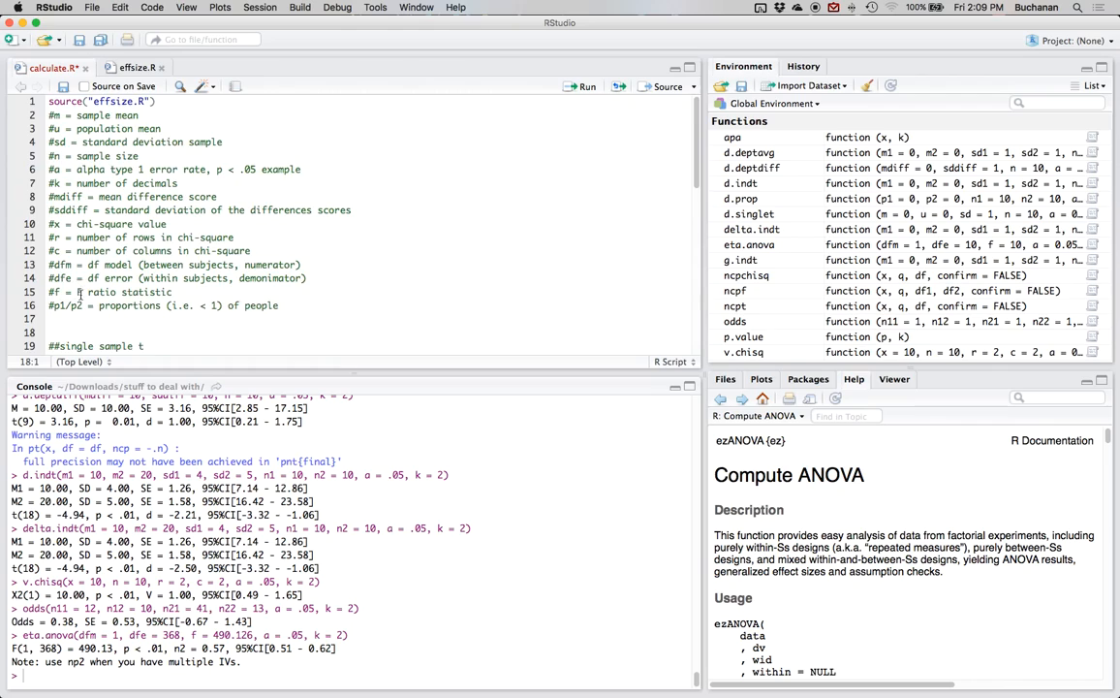
- Run d.prop with p1 .10, p2 .30 and highlight the console CI -1.37 to -0.67
{"action": "scroll", "scroll_direction": "down", "scroll_amount": 3}
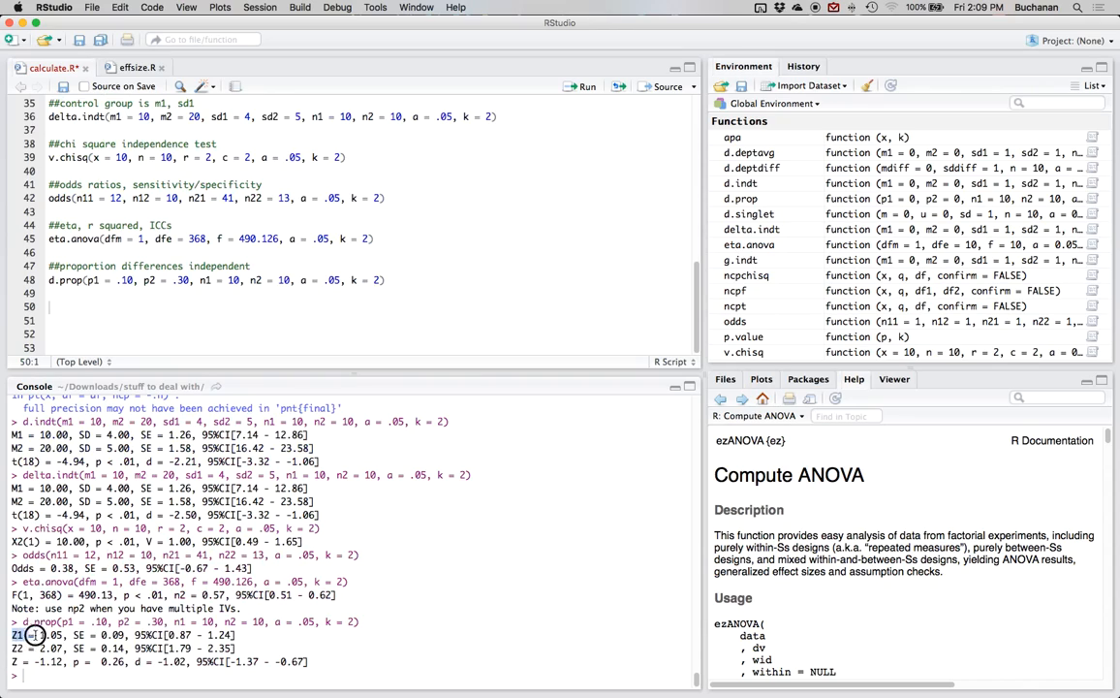
{"action": "left_click_drag", "start_coordinate": [31, 636], "coordinate": [222, 636]}
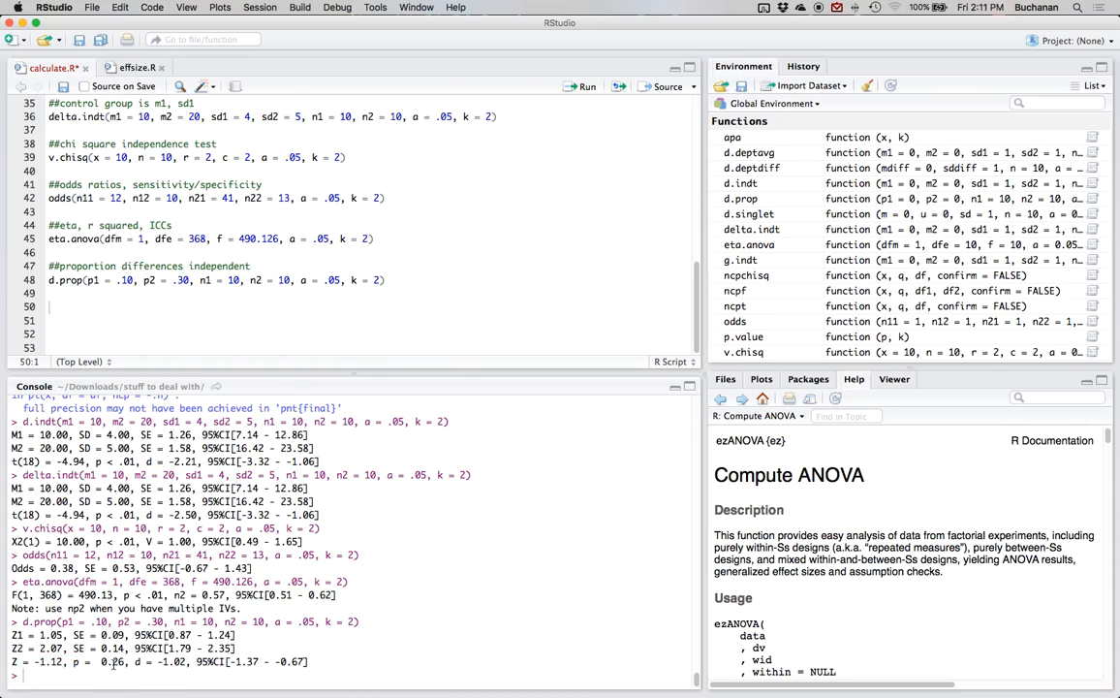
{"action": "mouse_move", "coordinate": [77, 678]}
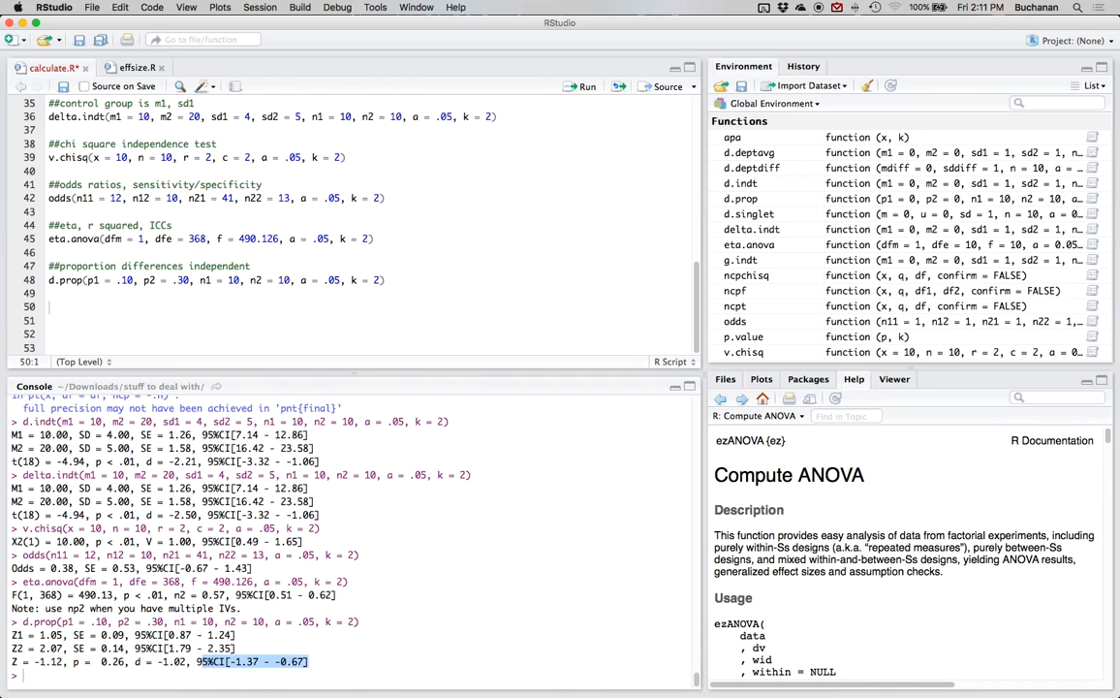
{"action": "mouse_move", "coordinate": [498, 428]}
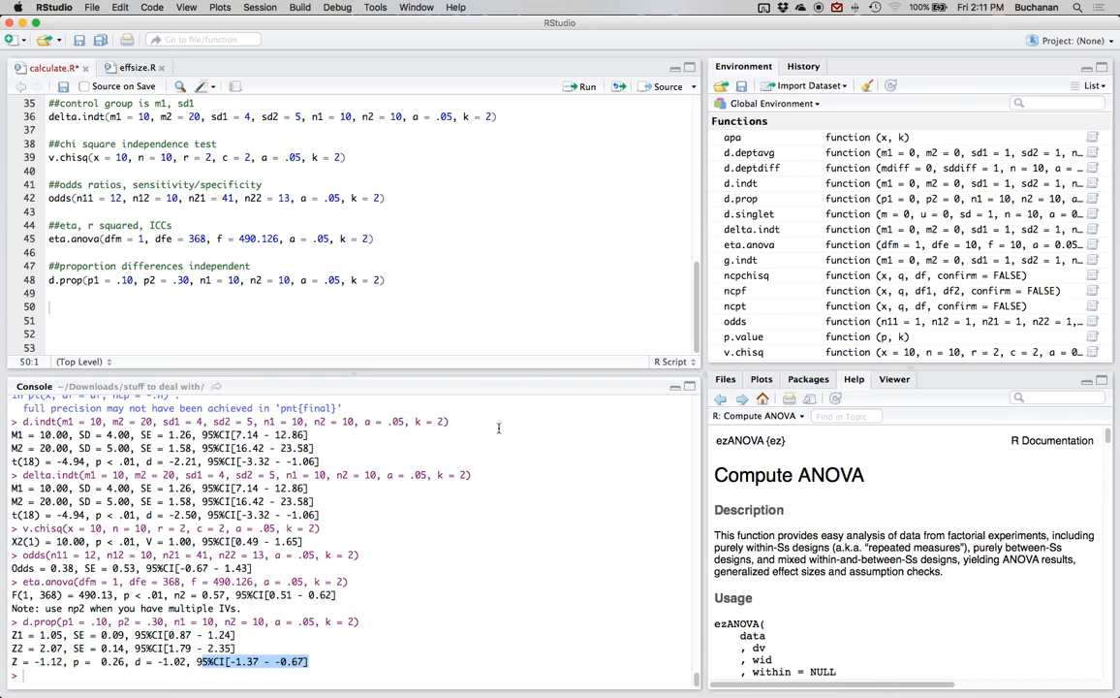